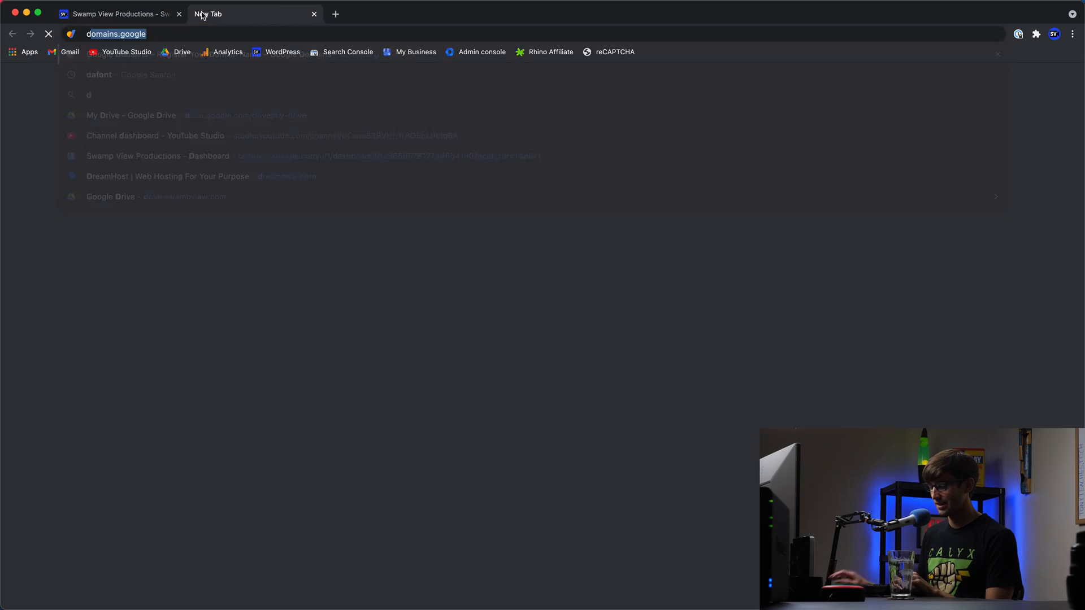
Reach dafont.com via Google and download the Lemon Friday zip from the recently added fonts
left_click(99, 74)
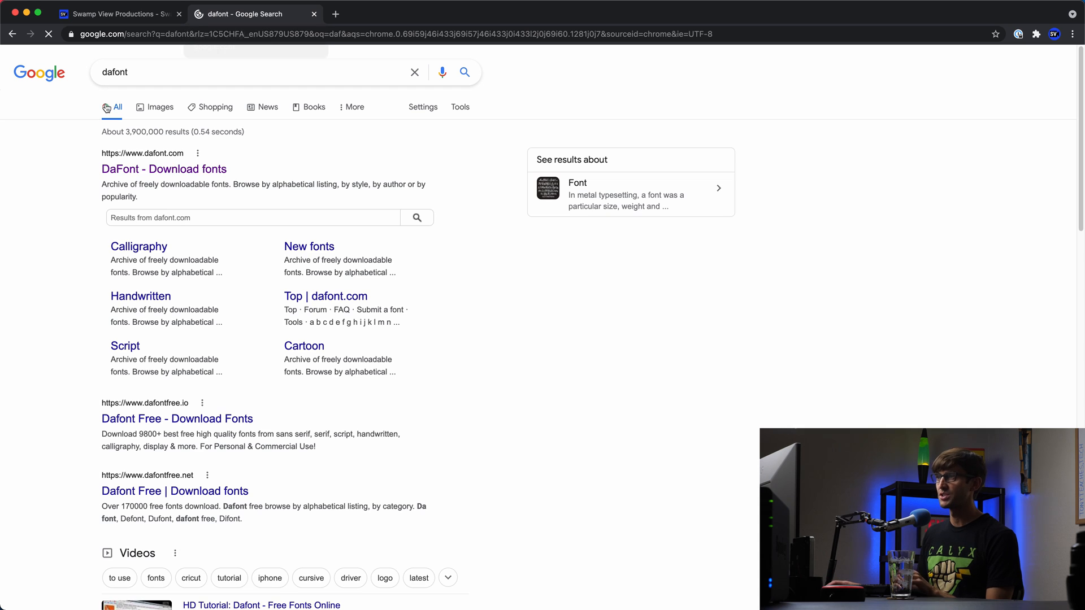
left_click(163, 168)
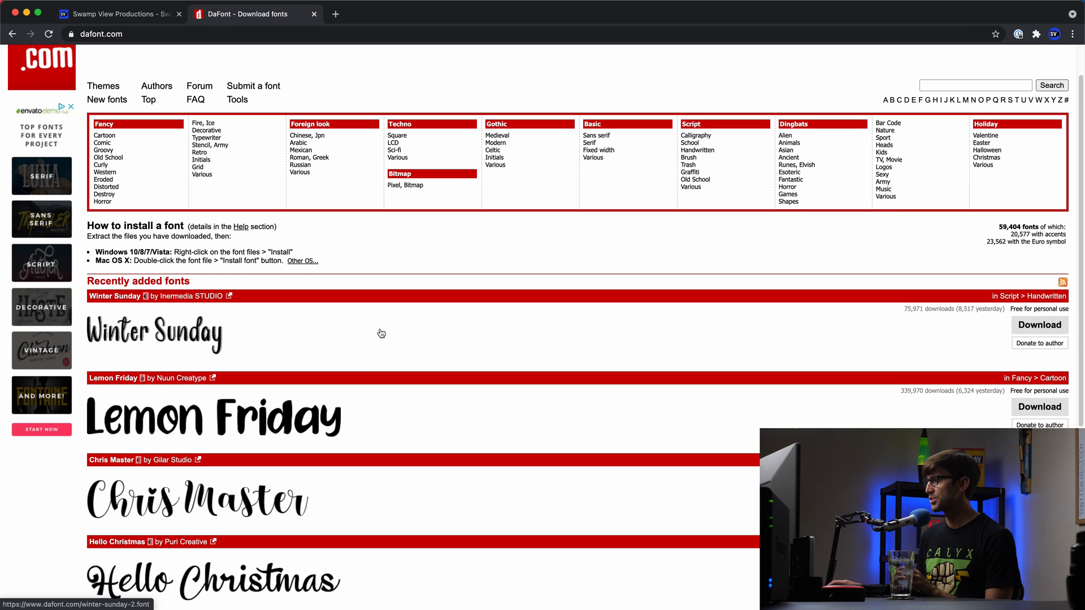
scroll("down", 3)
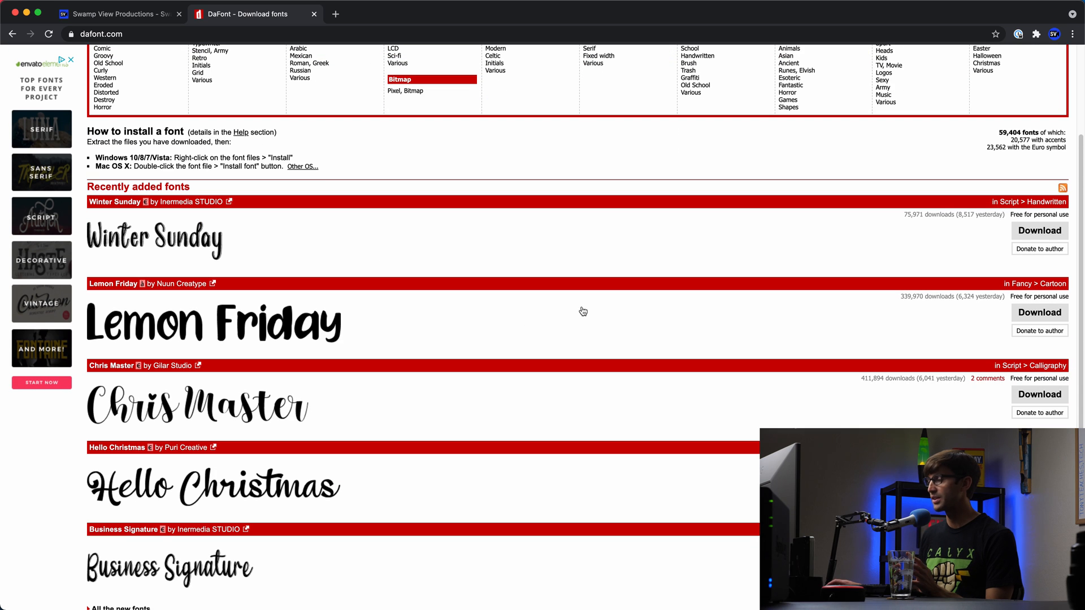
scroll("up", 3)
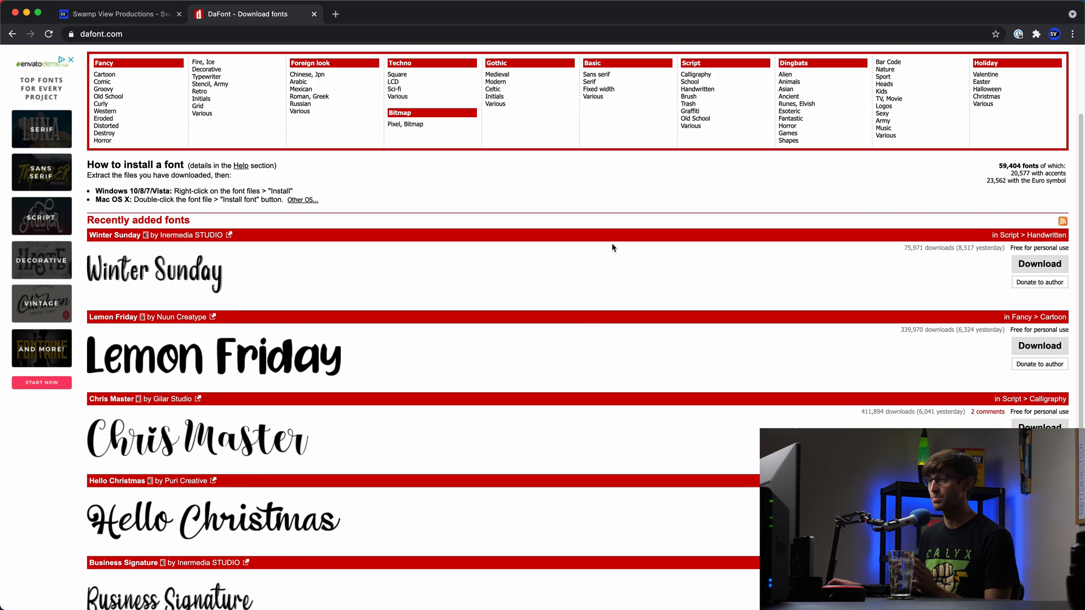
mouse_move(137, 349)
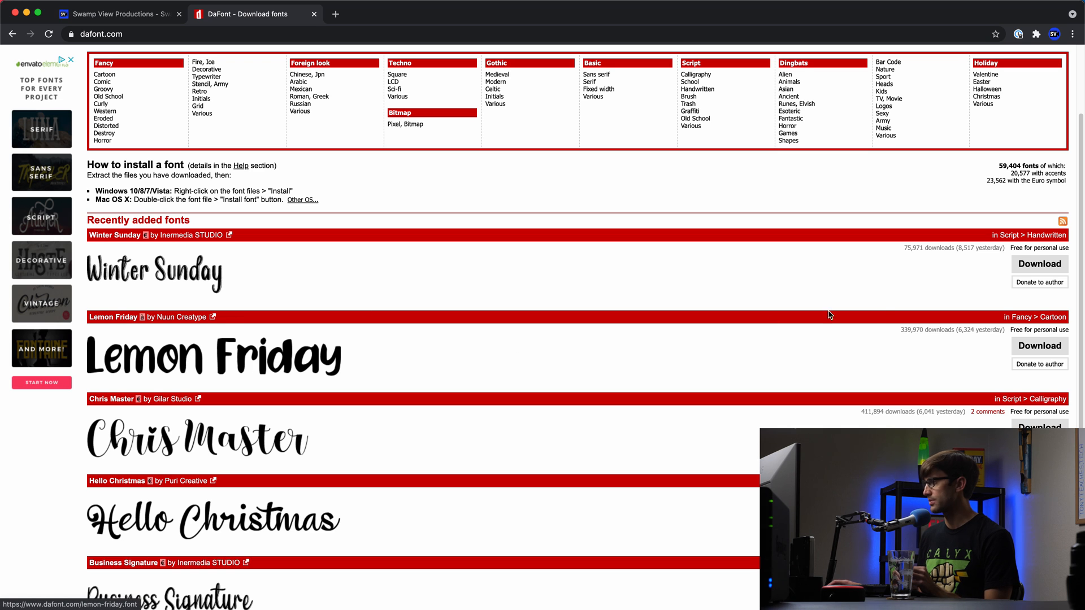
left_click(1039, 346)
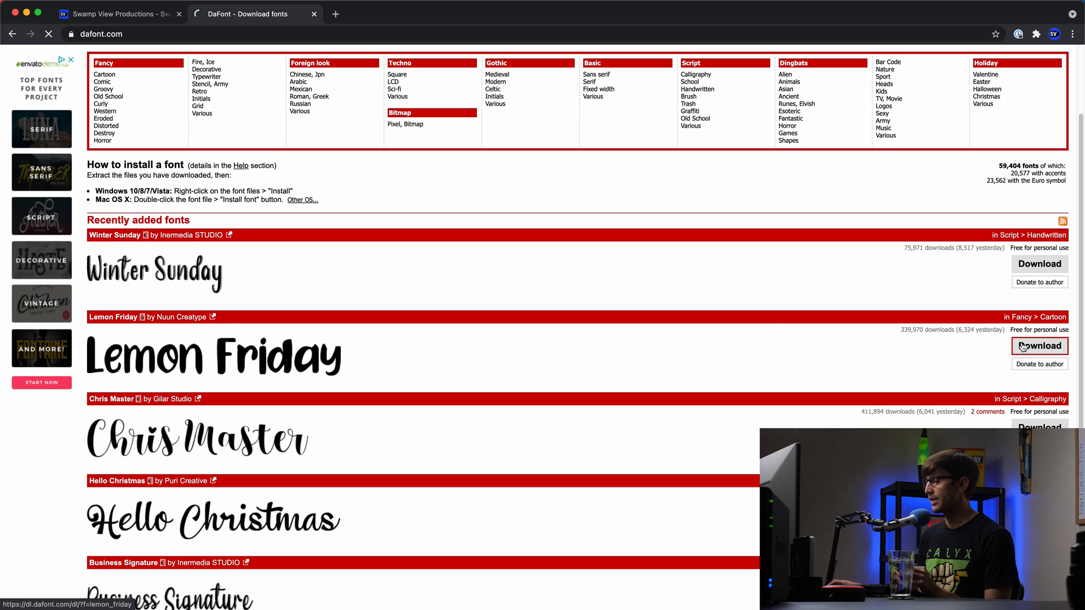
left_click(1038, 345)
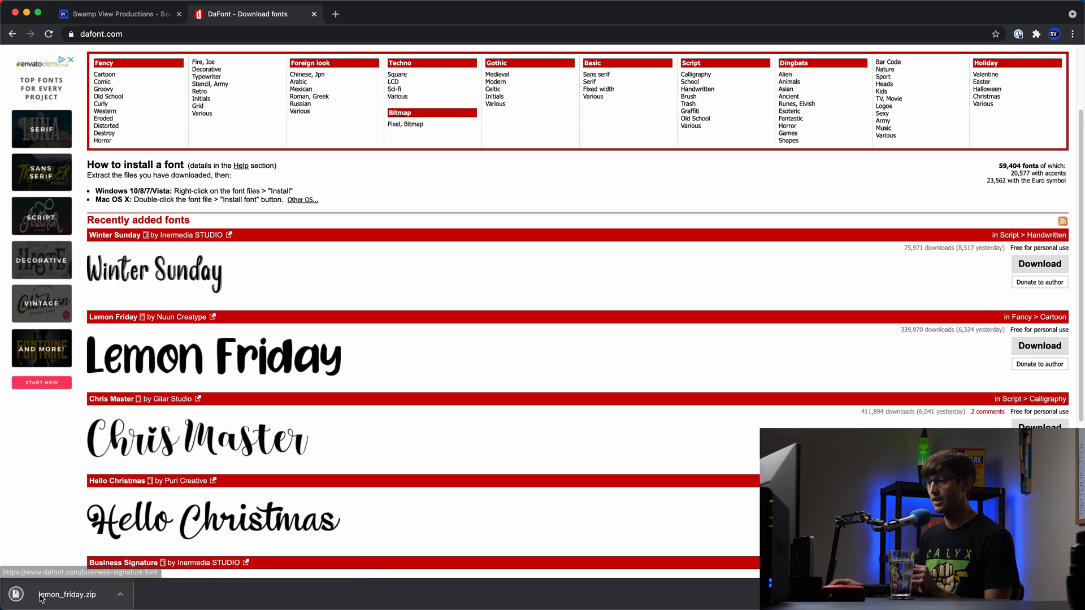
mouse_move(65, 600)
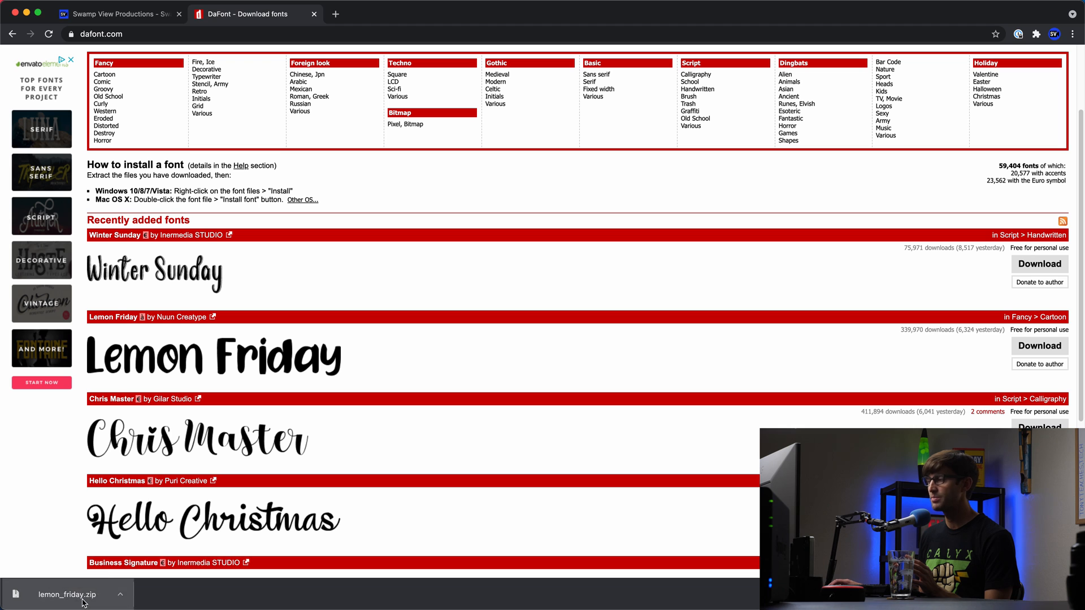
Reveal the download in Finder, pick Lemon Friday.ttf from the lemon_friday folder, and return to the WordPress site
left_click(65, 595)
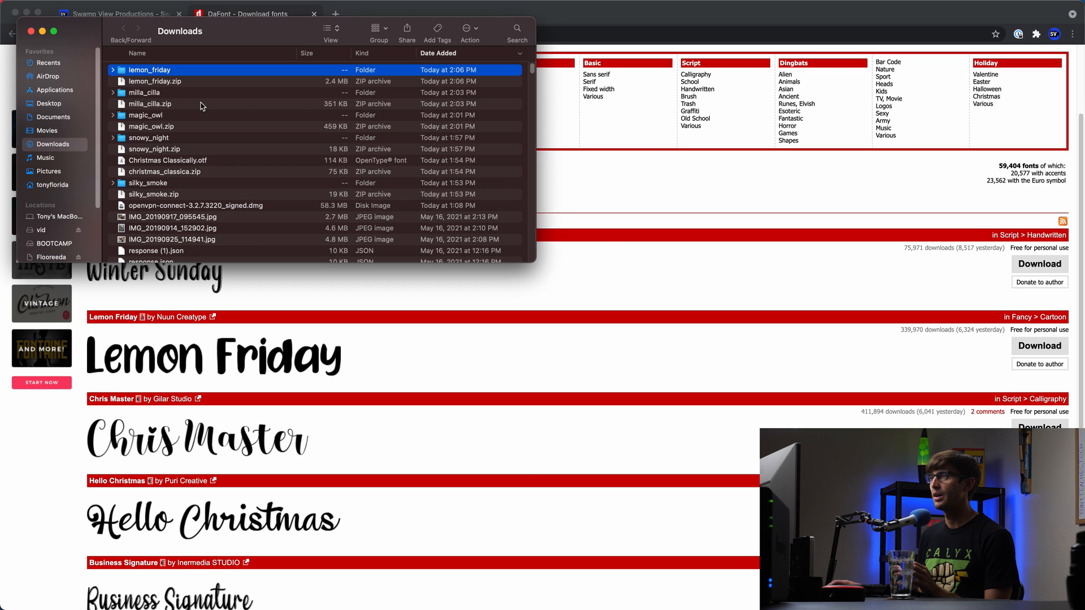
double_click(149, 69)
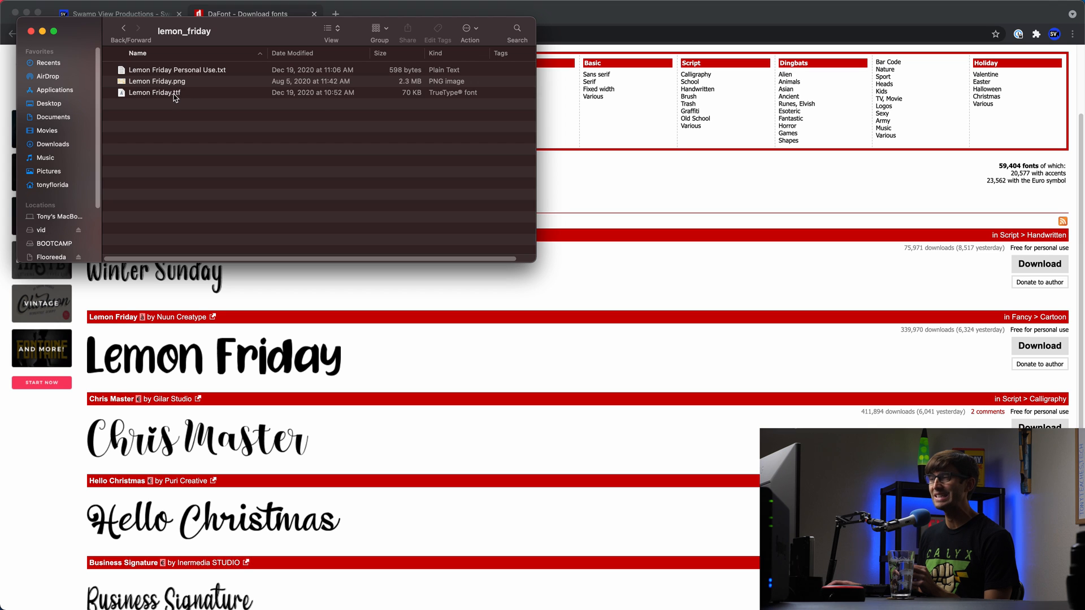
left_click(154, 92)
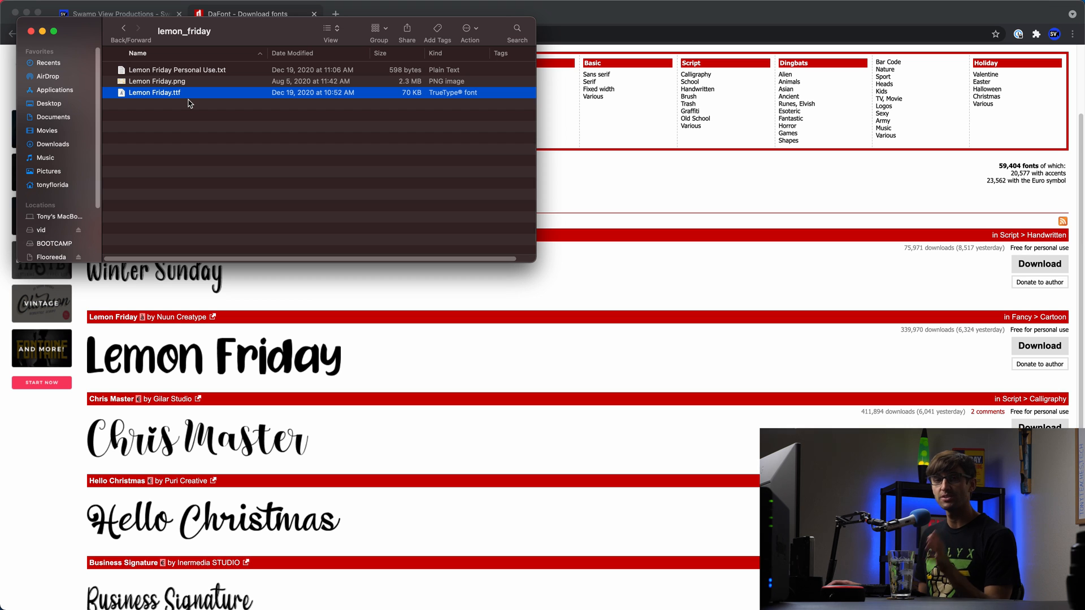
mouse_move(260, 32)
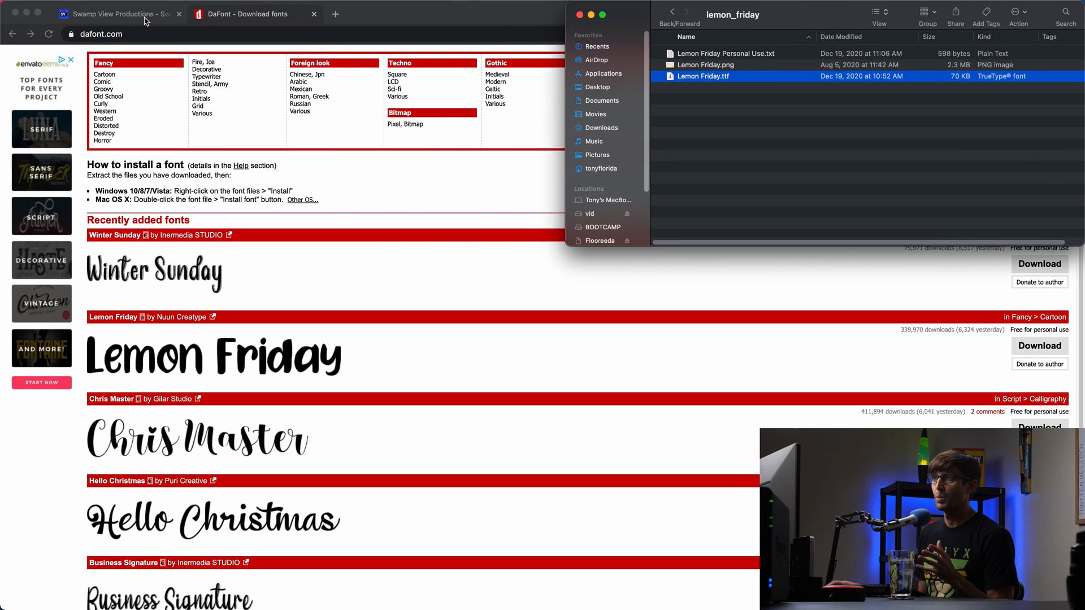
left_click(117, 13)
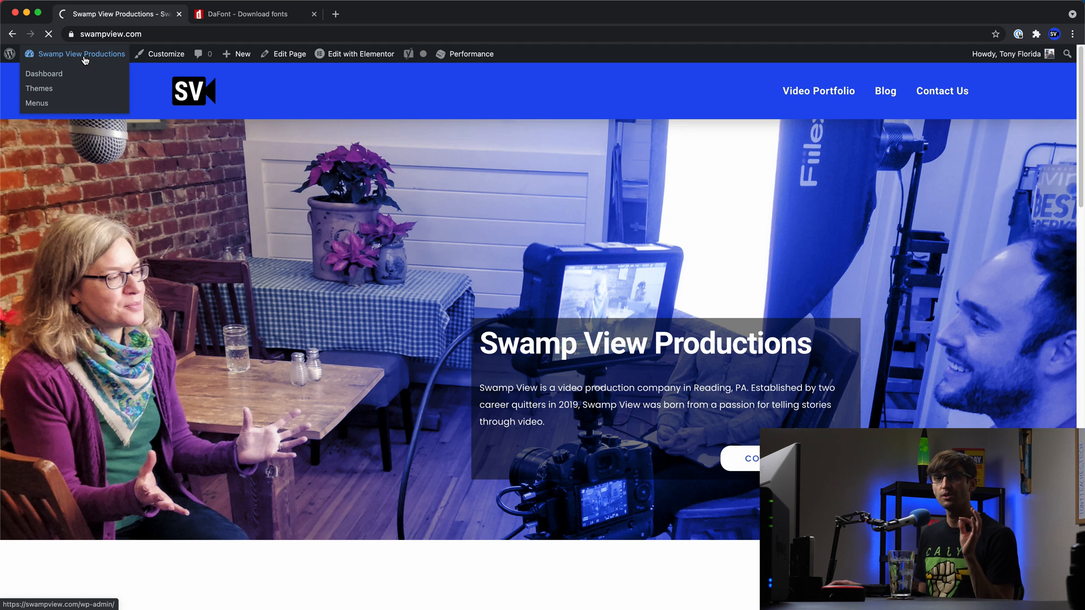
Go from the admin dashboard to Elementor's empty Custom Fonts page
left_click(44, 74)
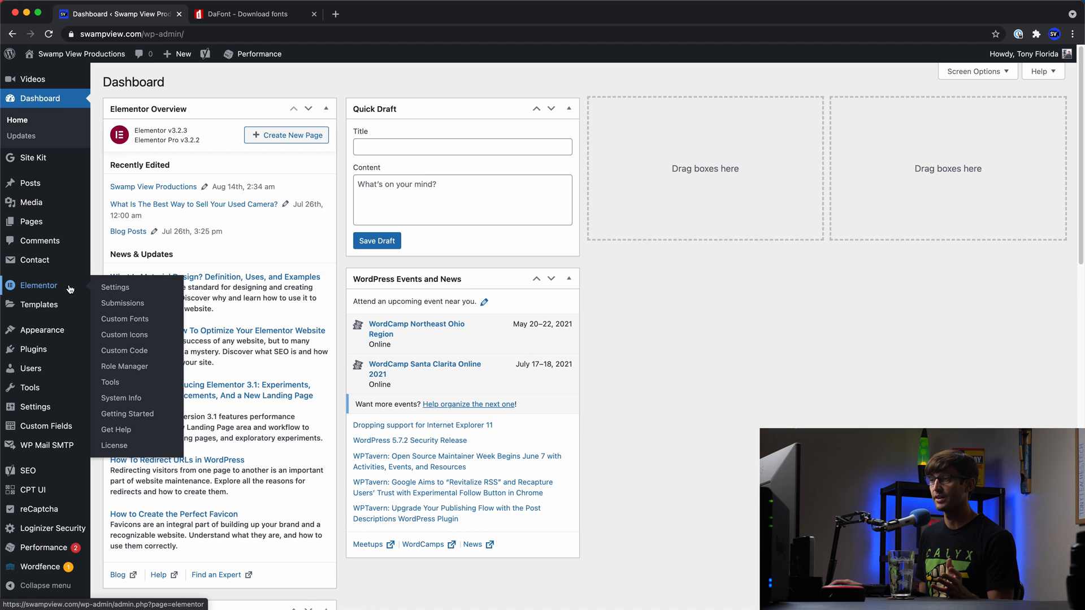
mouse_move(125, 319)
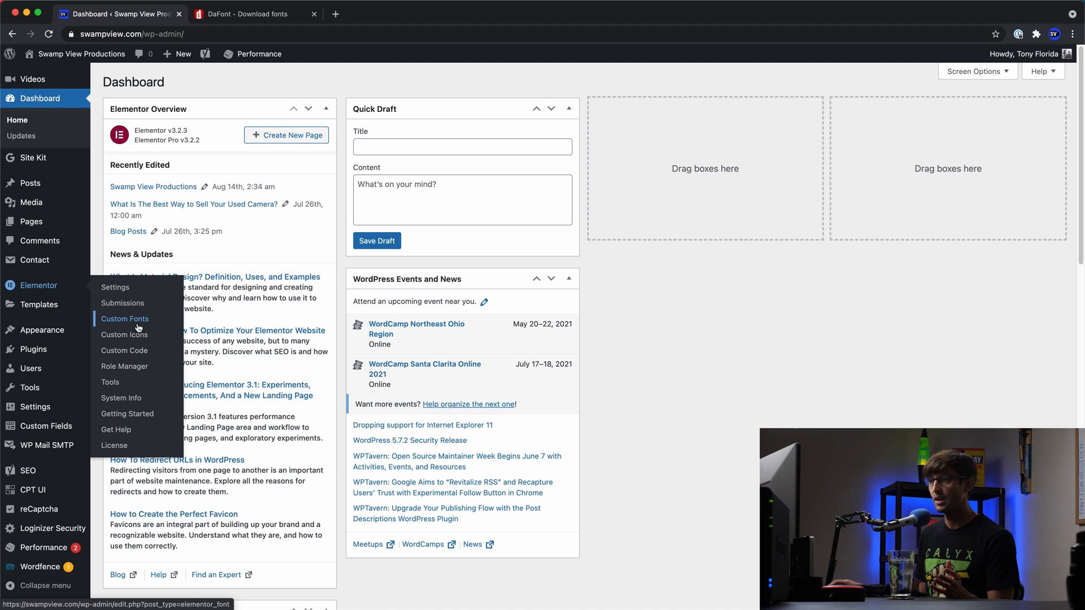
left_click(124, 318)
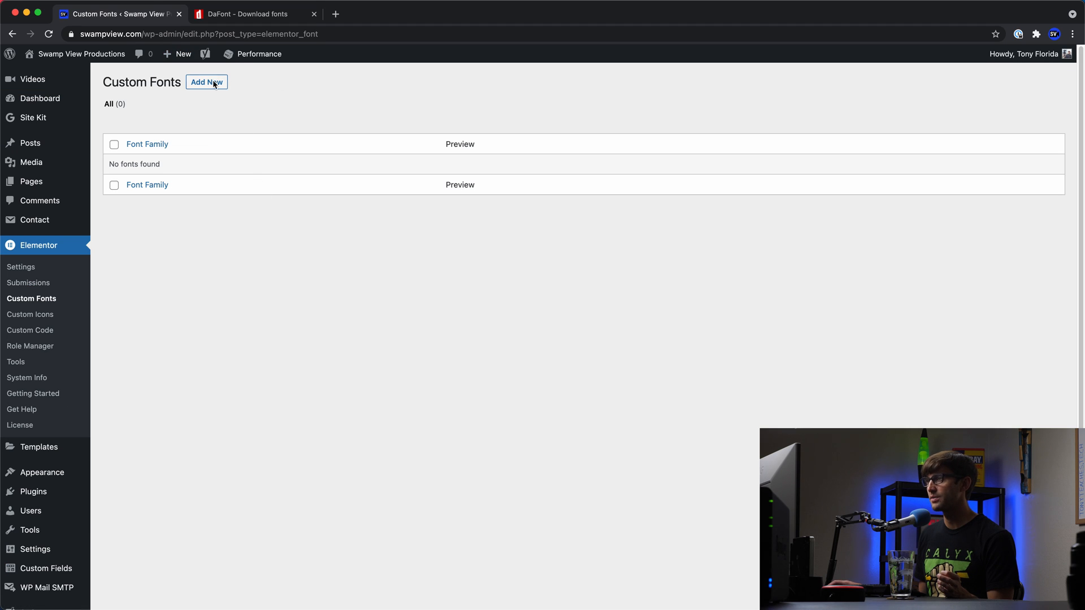
Add a new custom font named 'Lemmon Friday' and add one font variation for its files
left_click(206, 82)
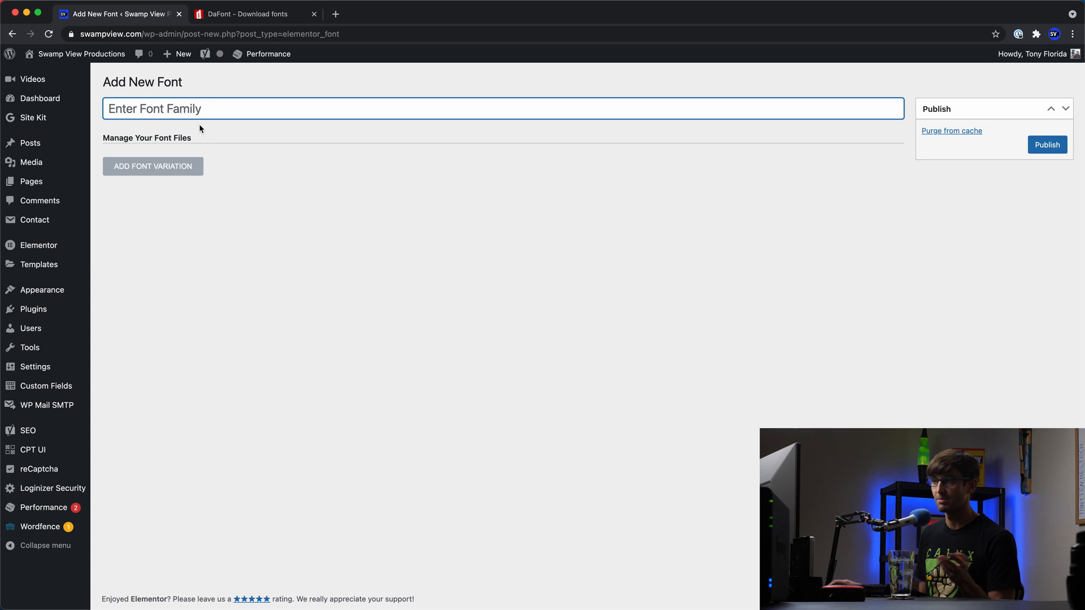
type("L")
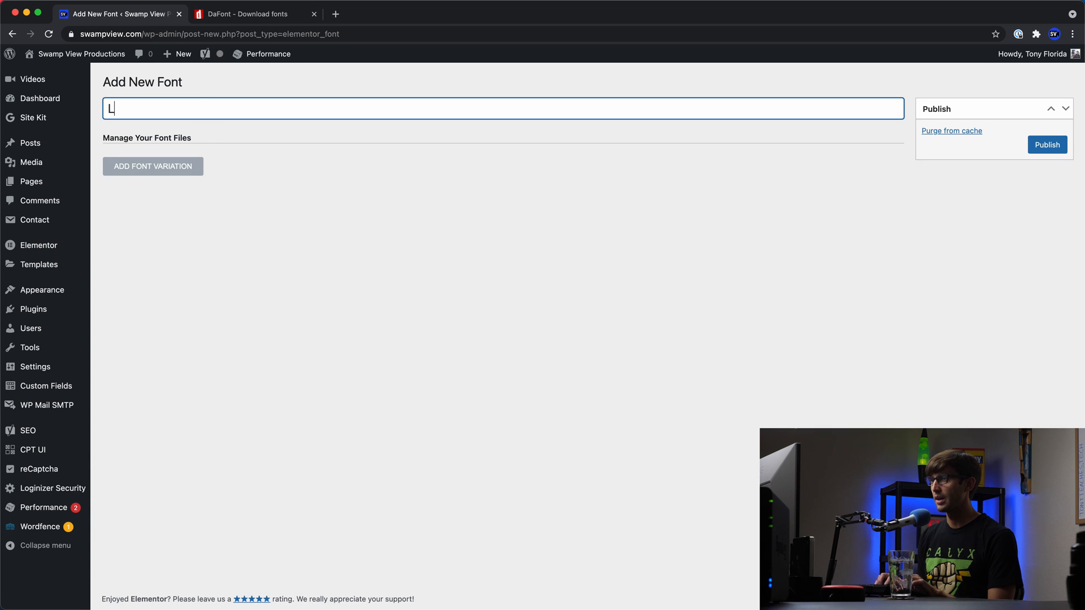
type("emmon Frida")
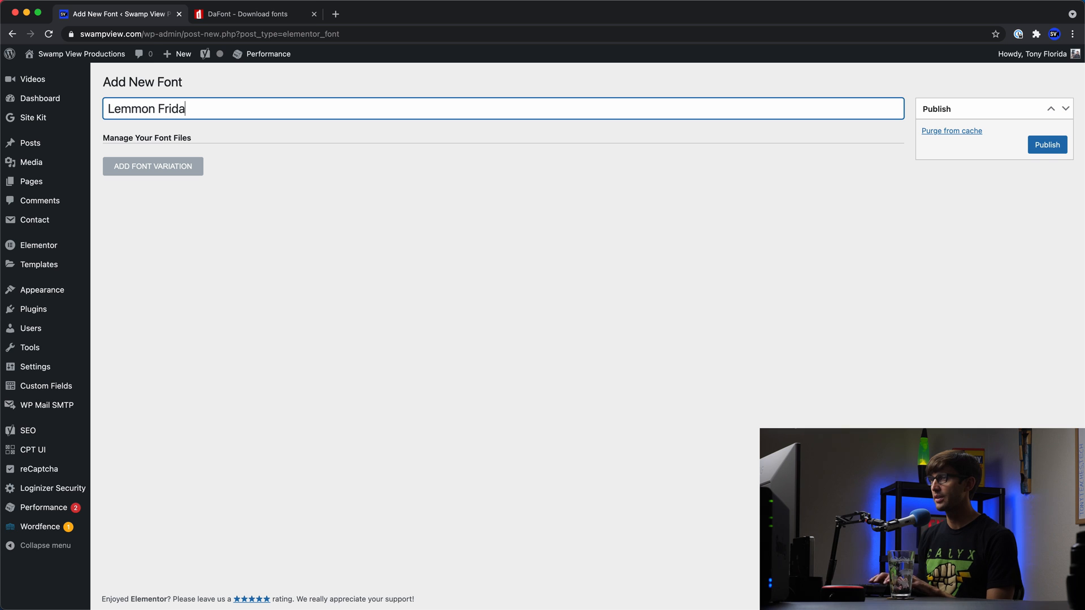
left_click(153, 167)
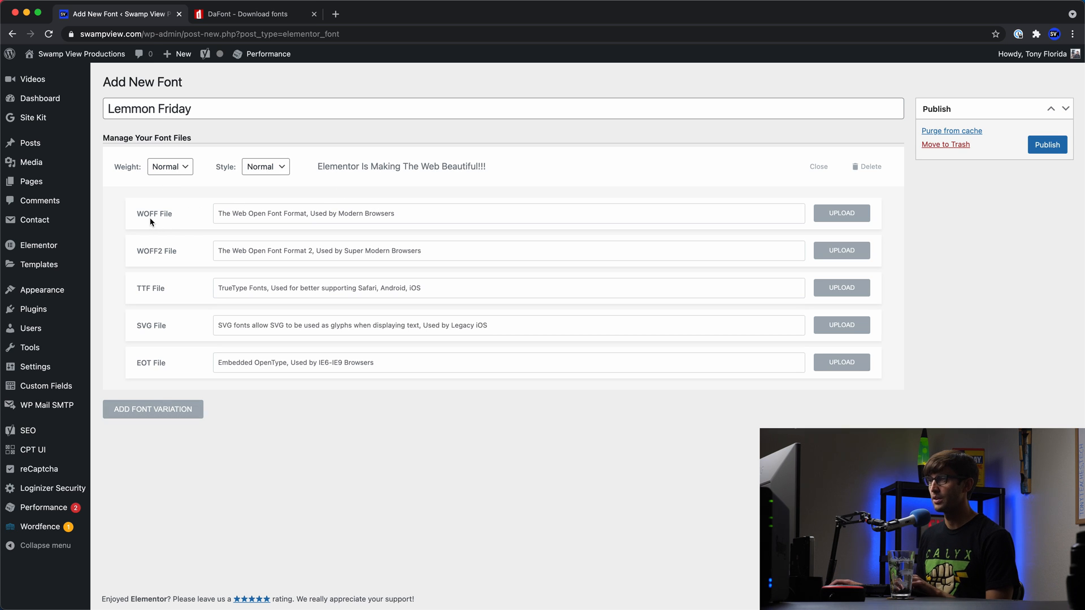
mouse_move(149, 296)
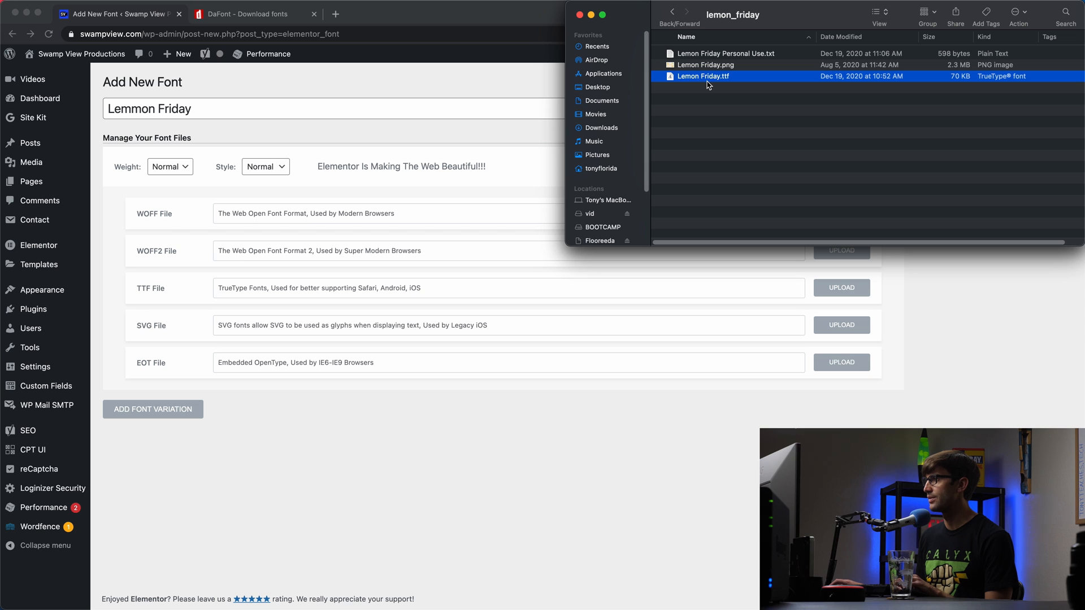
mouse_move(247, 108)
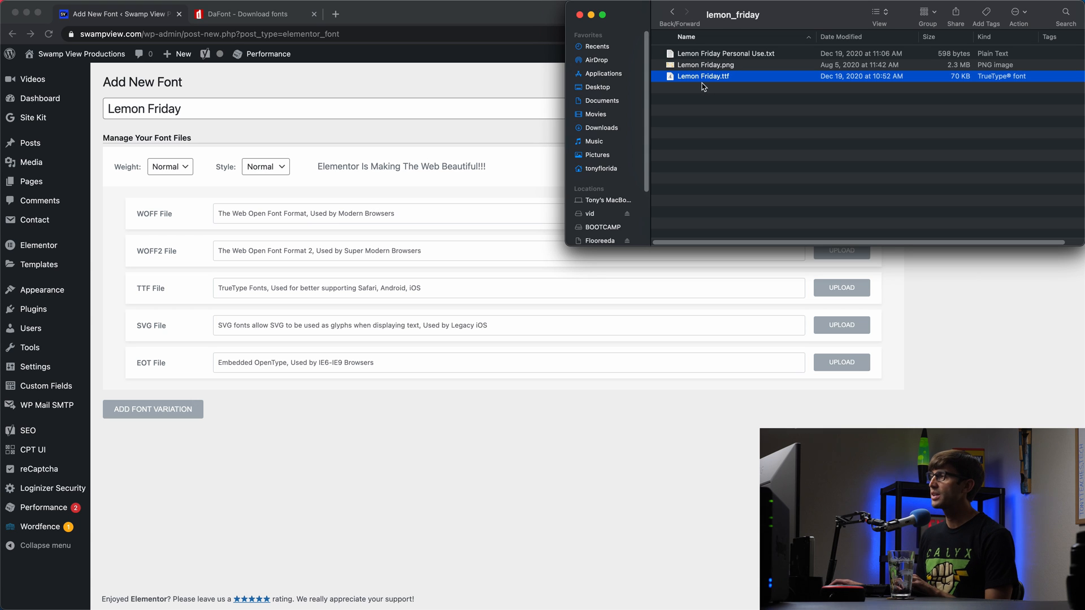
mouse_move(373, 259)
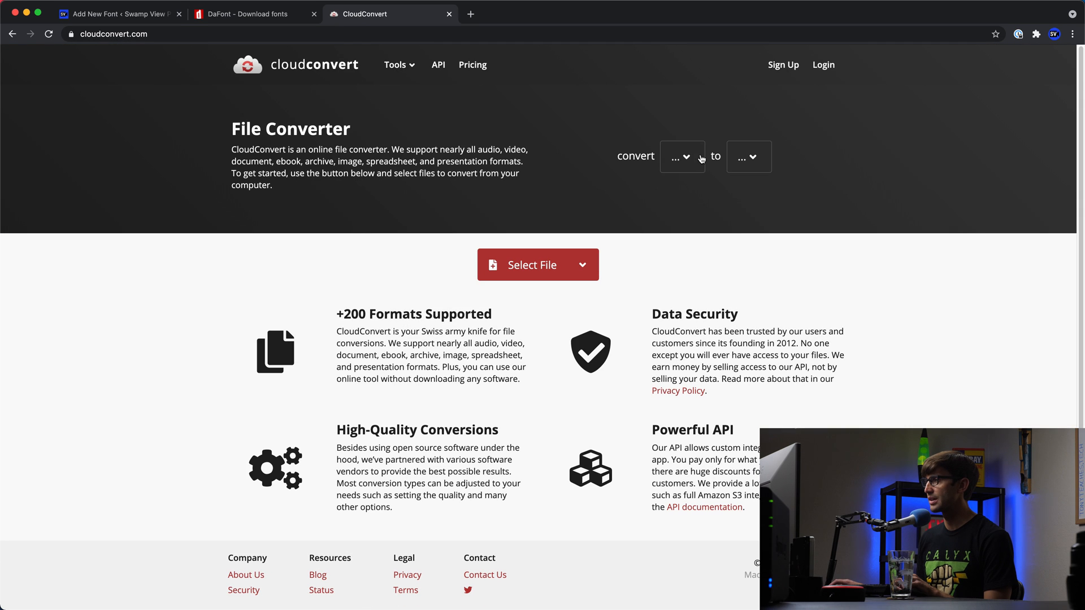
Set CloudConvert to the TTF converter and start choosing a font file from Downloads
left_click(682, 156)
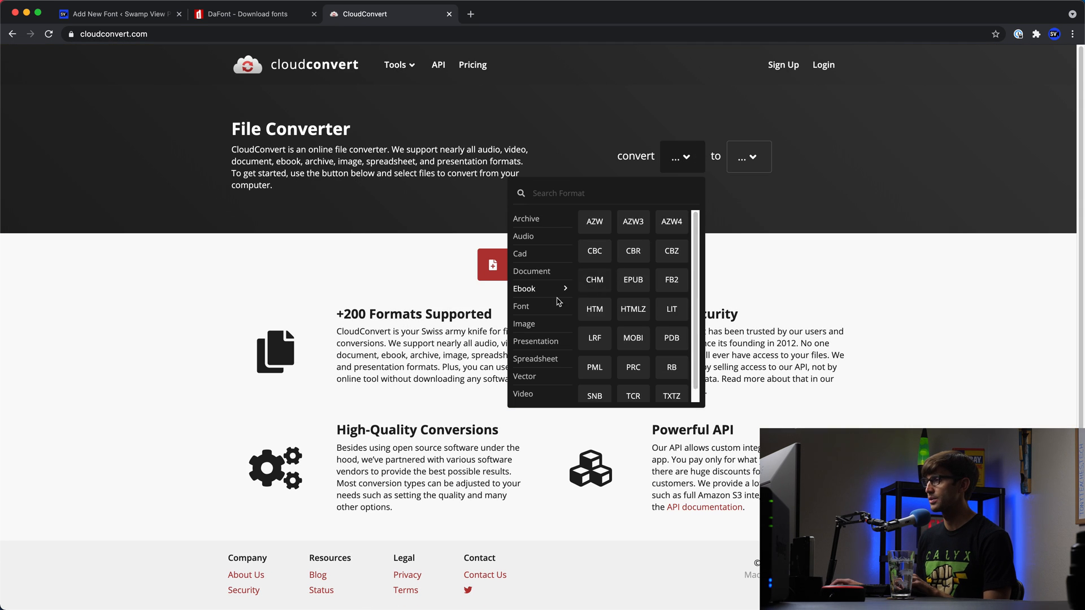
left_click(521, 306)
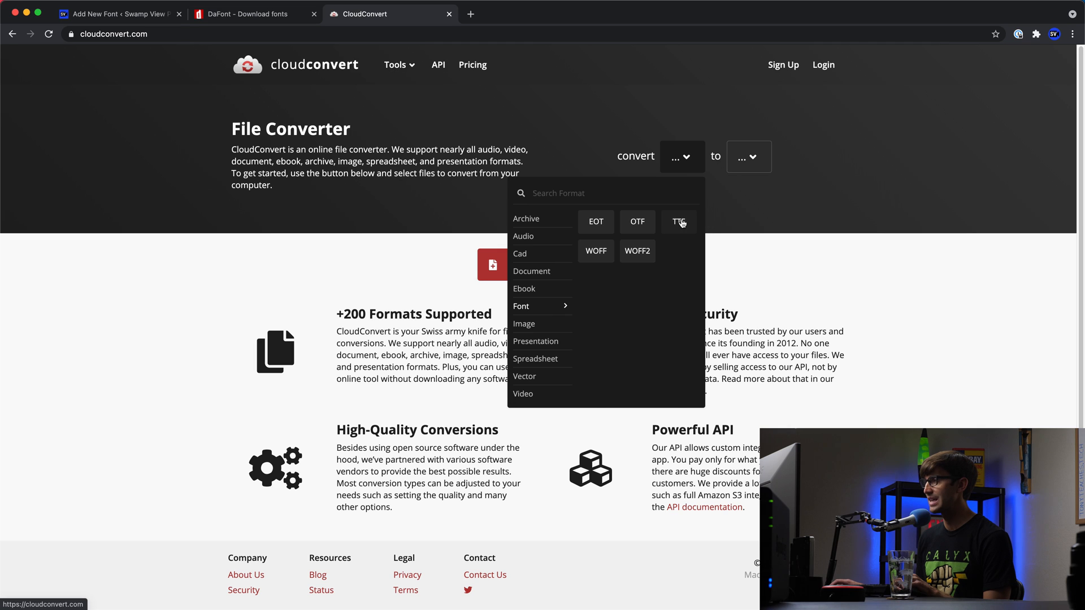
left_click(679, 222)
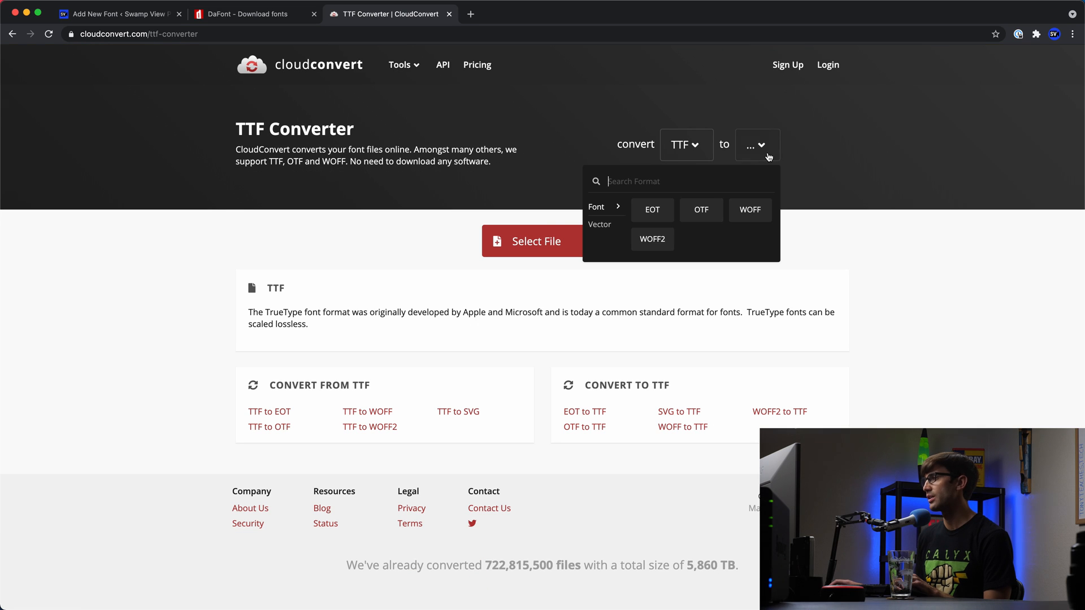
left_click(750, 210)
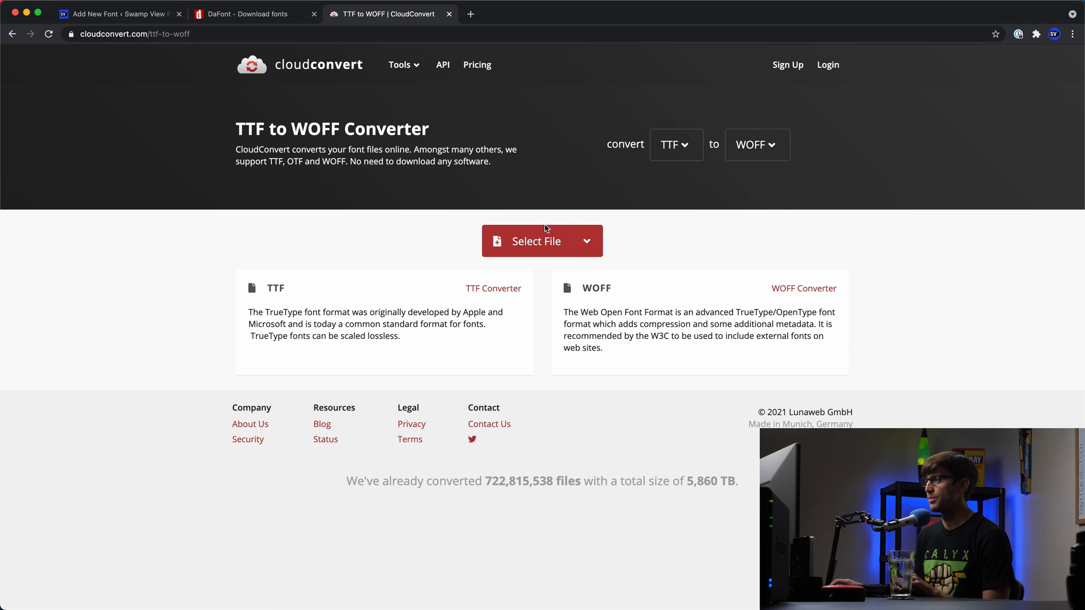
mouse_move(504, 292)
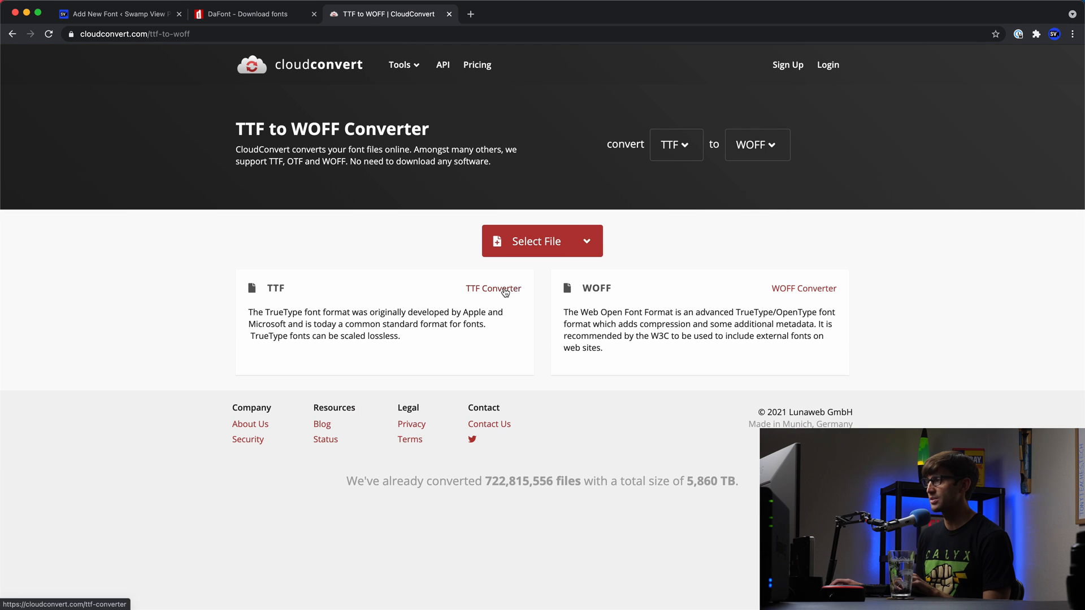
left_click(493, 288)
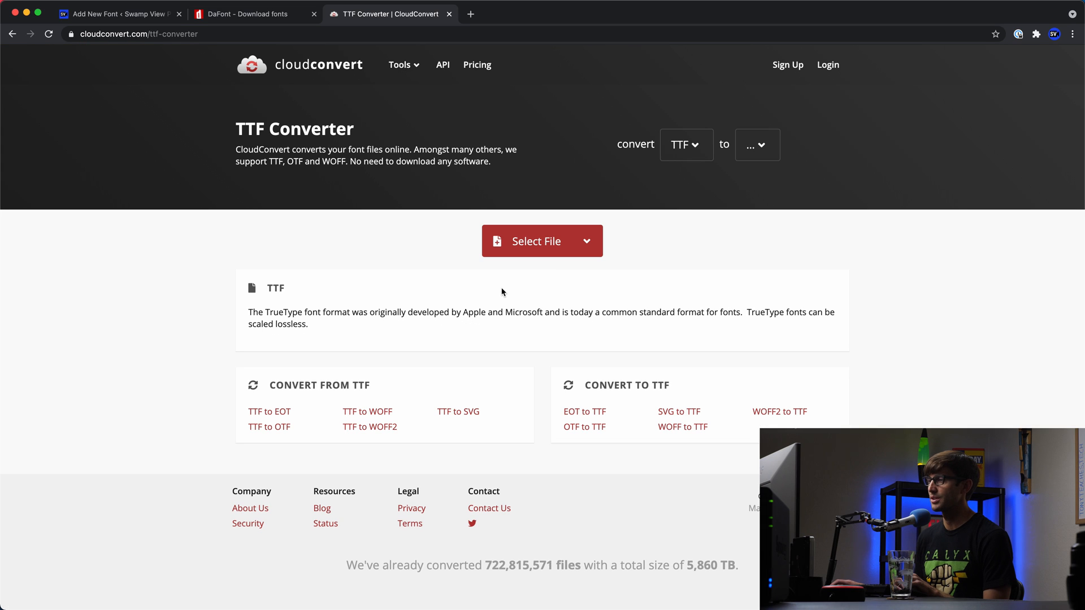
mouse_move(456, 346)
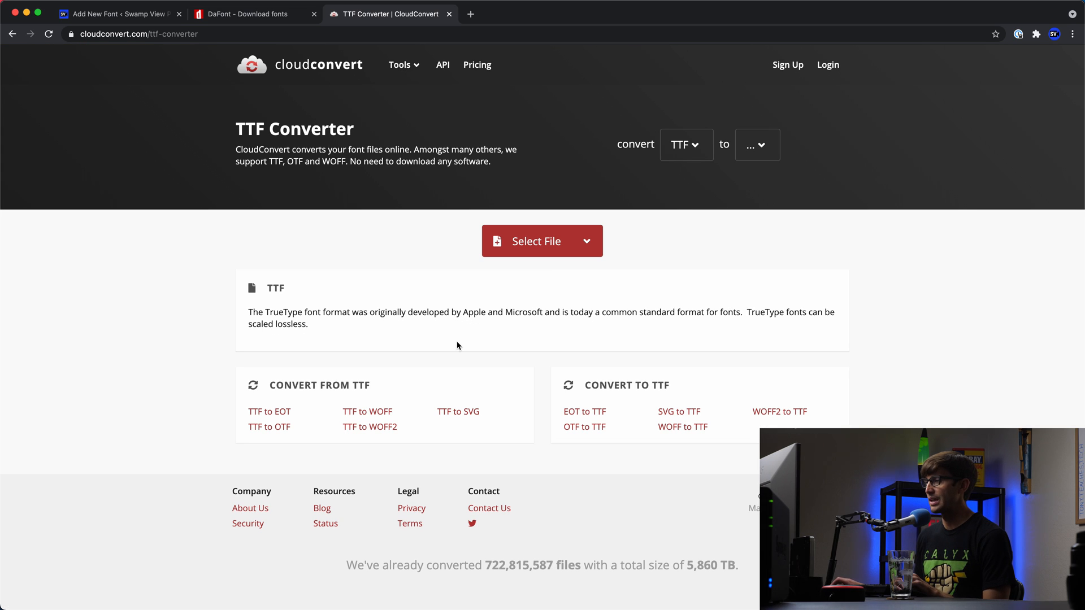
mouse_move(549, 307)
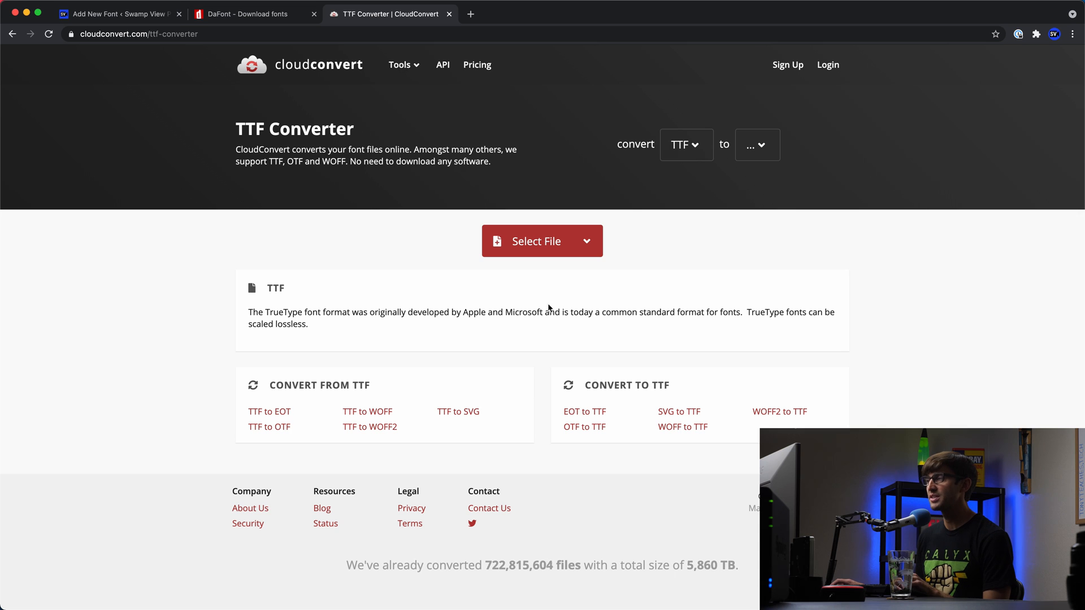
mouse_move(557, 254)
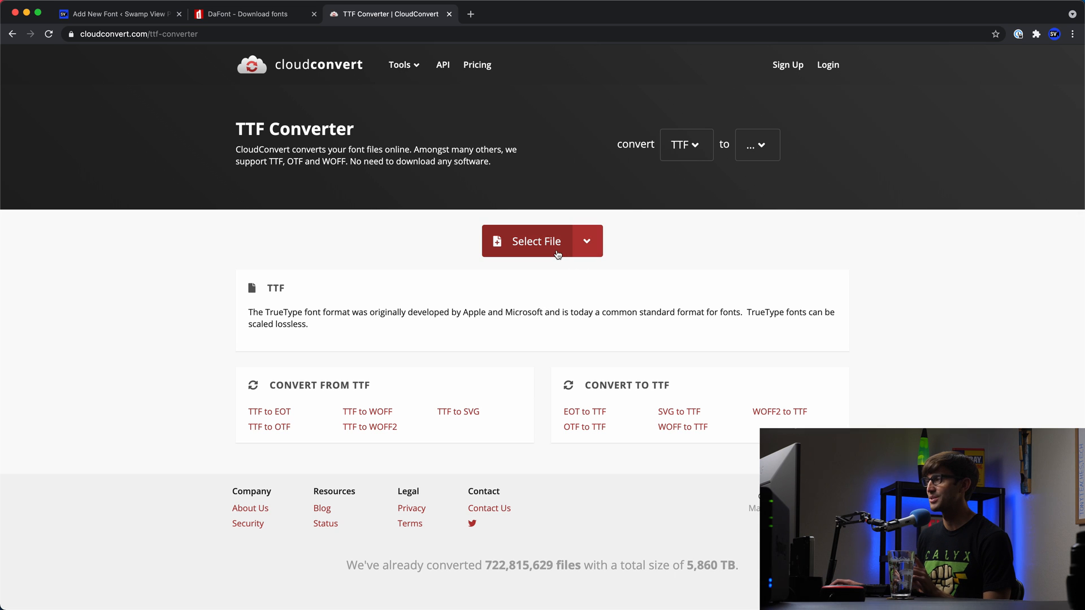
left_click(528, 240)
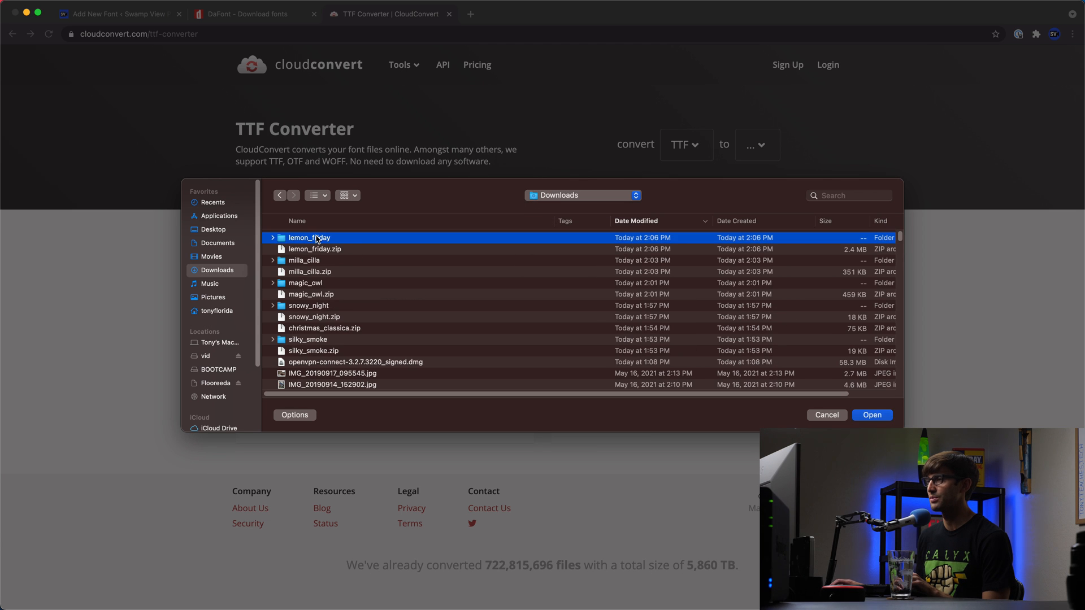
Queue Lemon Friday.ttf twice, set to convert to EOT and OTF
left_click(871, 415)
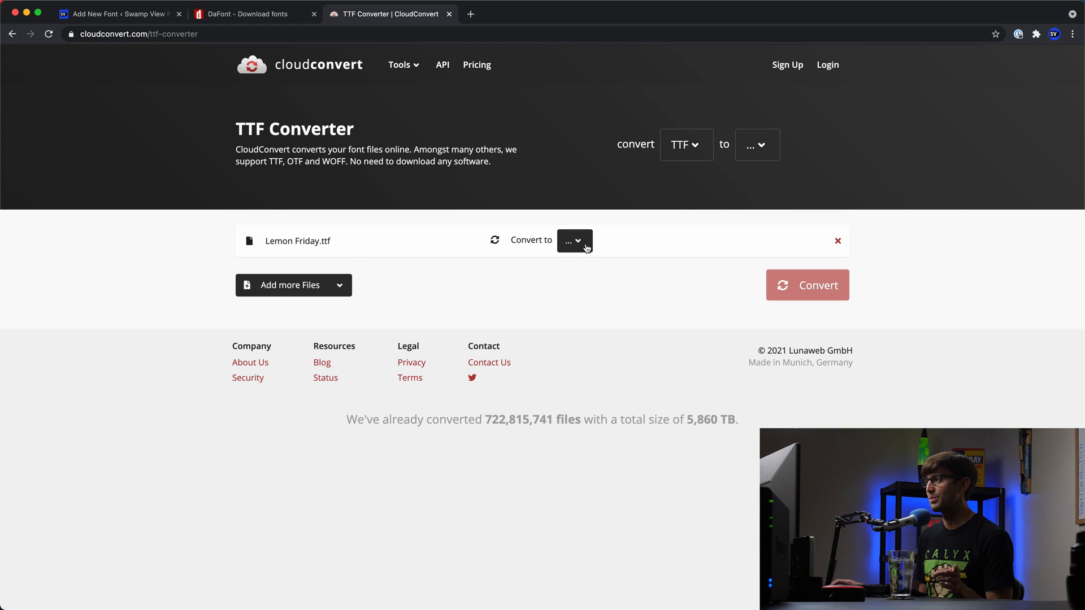
left_click(574, 240)
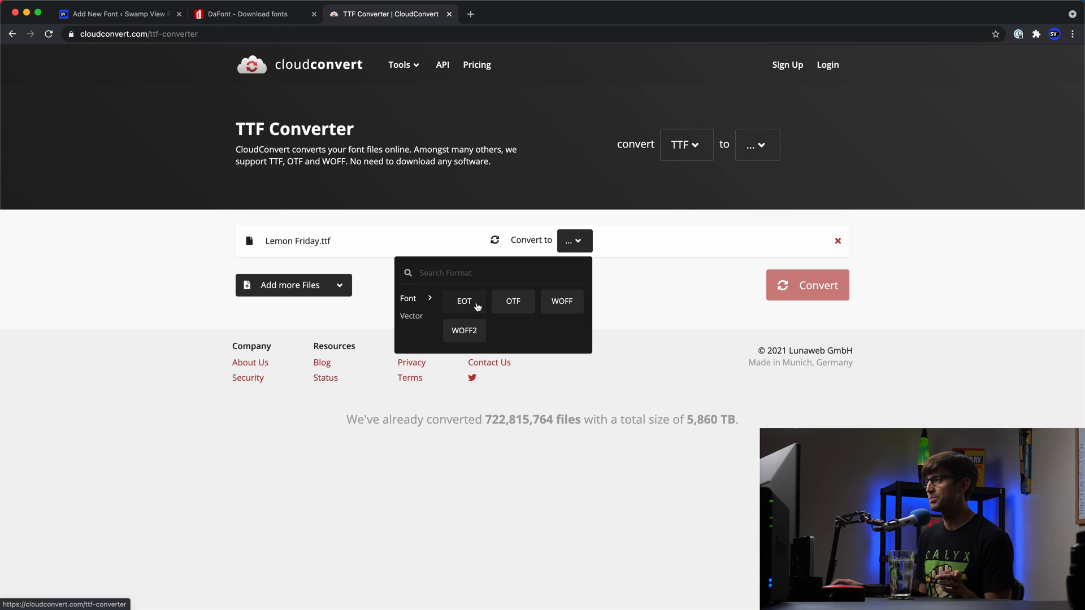
left_click(463, 301)
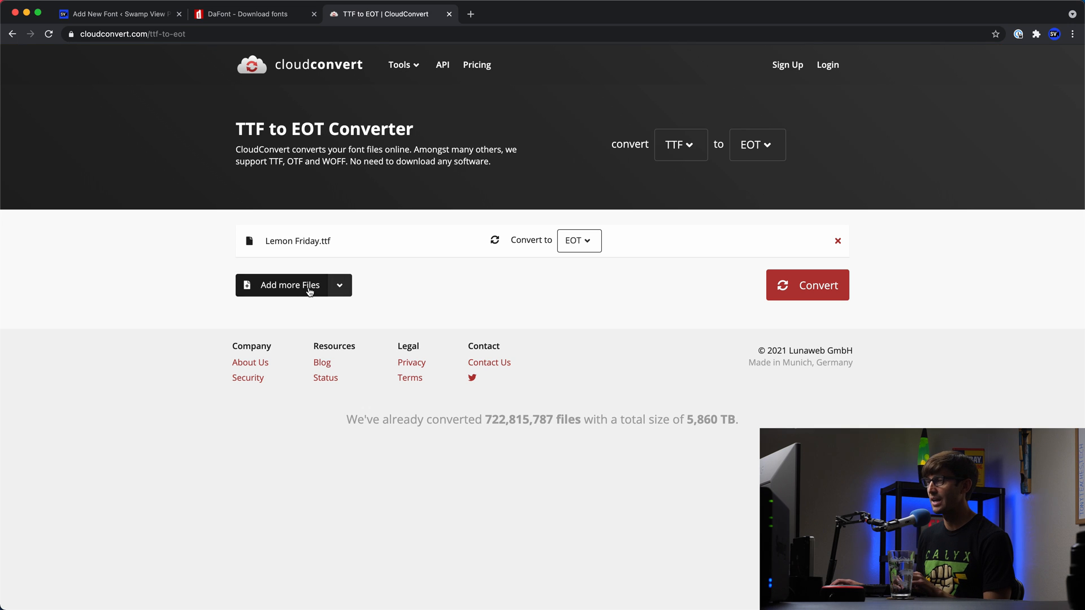
left_click(286, 284)
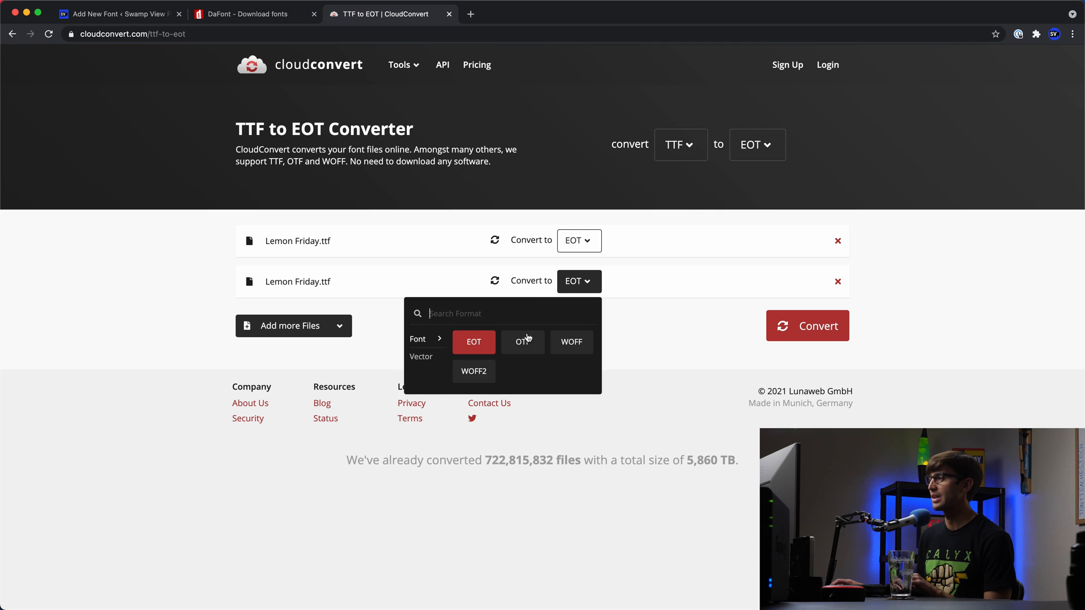
left_click(520, 341)
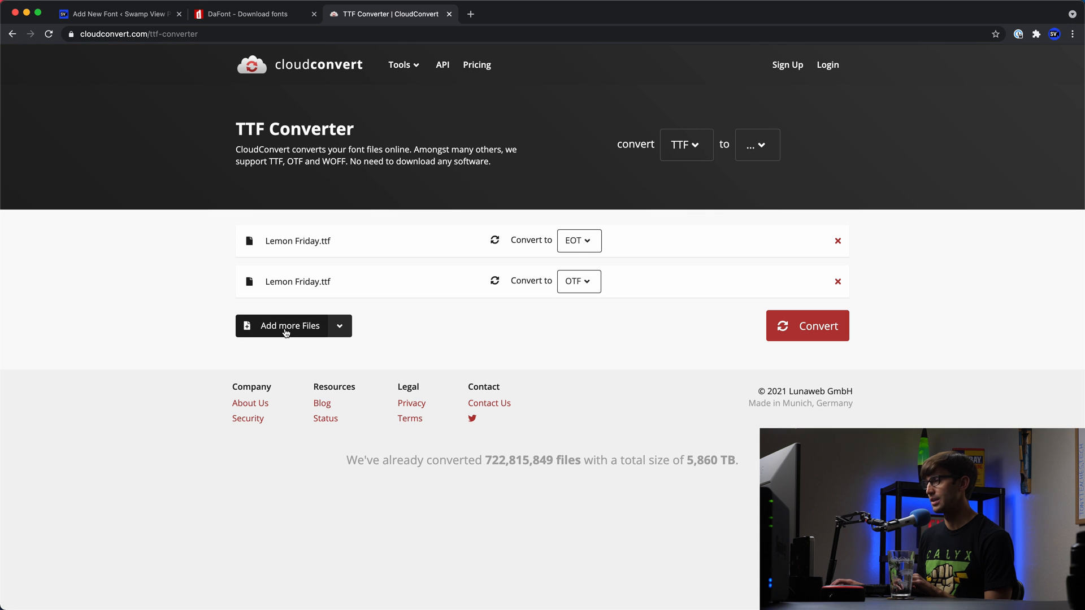
Add further copies of Lemon Friday.ttf targeting WOFF, WOFF2 and SVG
left_click(289, 325)
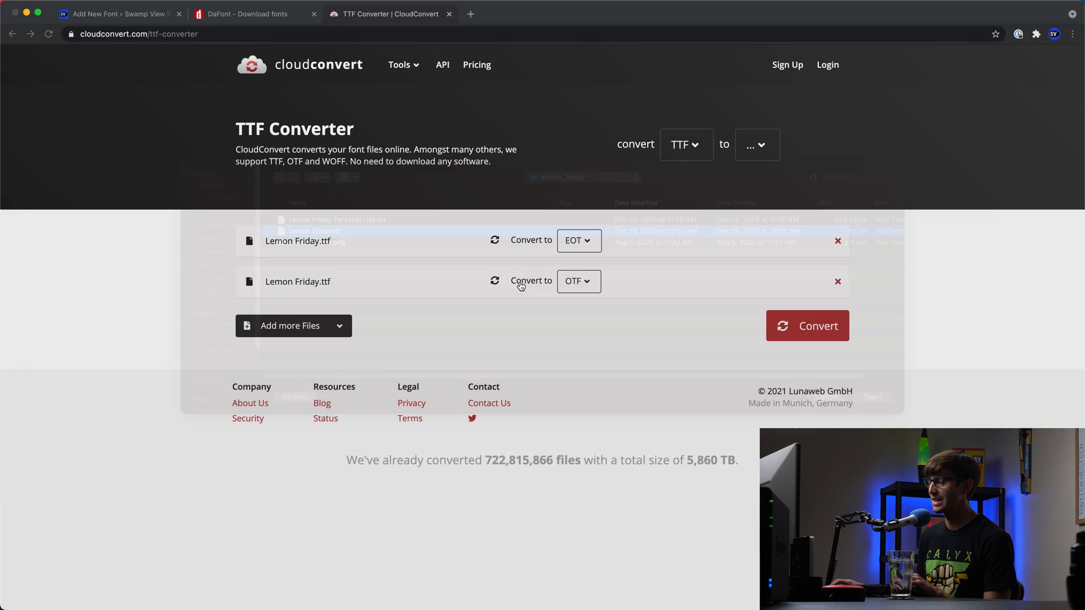
left_click(574, 322)
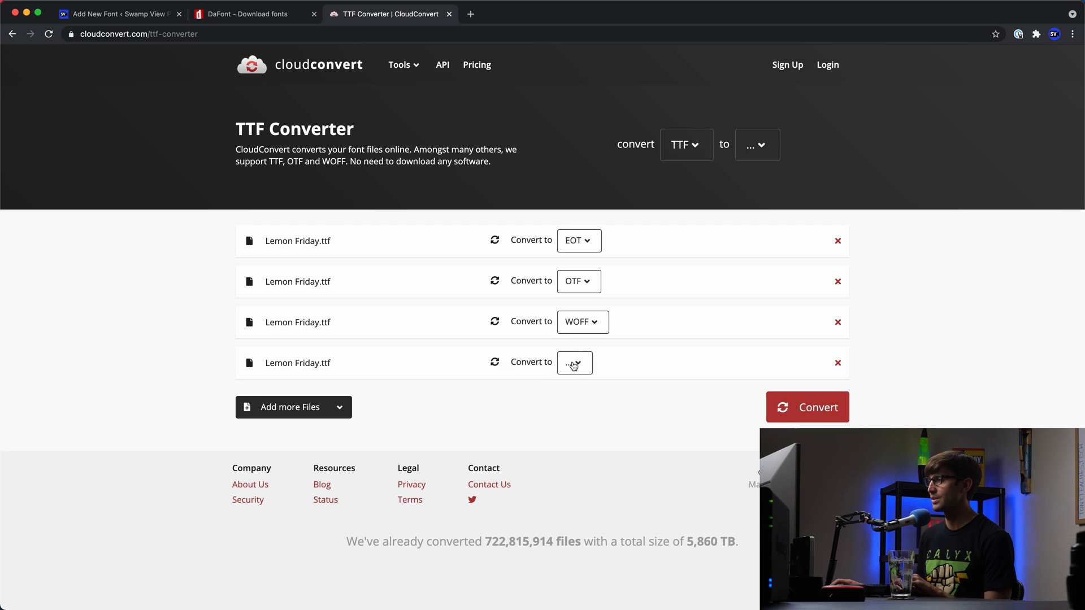
left_click(574, 362)
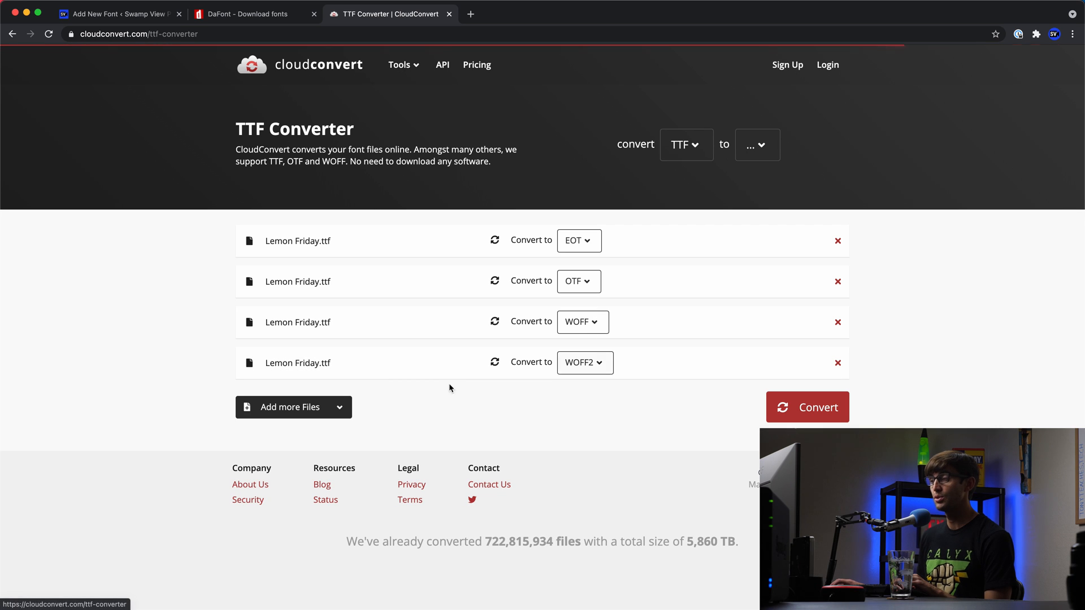
left_click(283, 407)
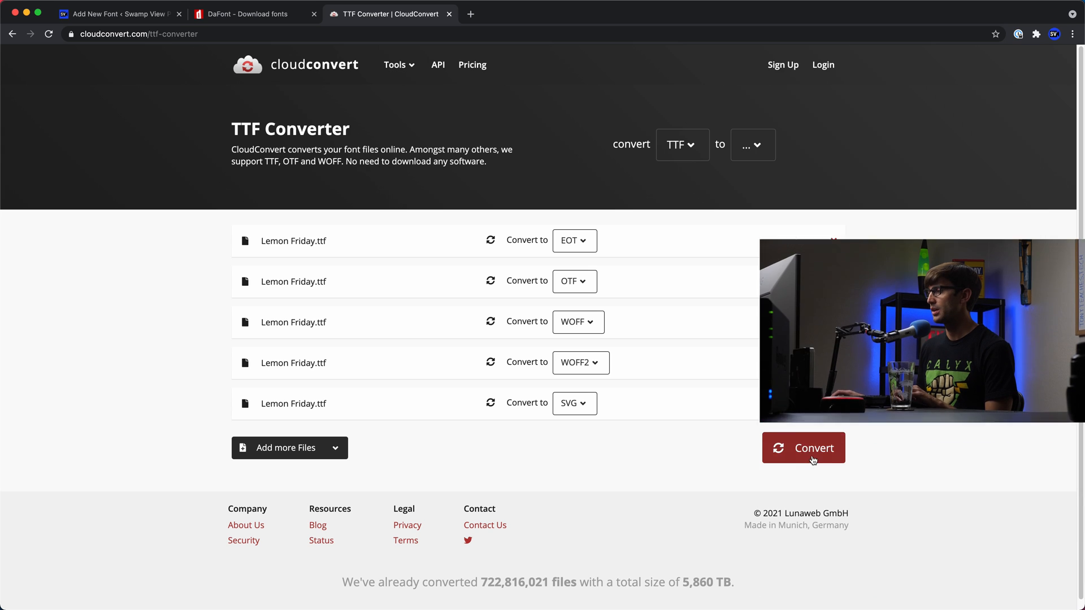
Convert all five files and download the EOT, OTF, WOFF and WOFF2 versions
left_click(803, 447)
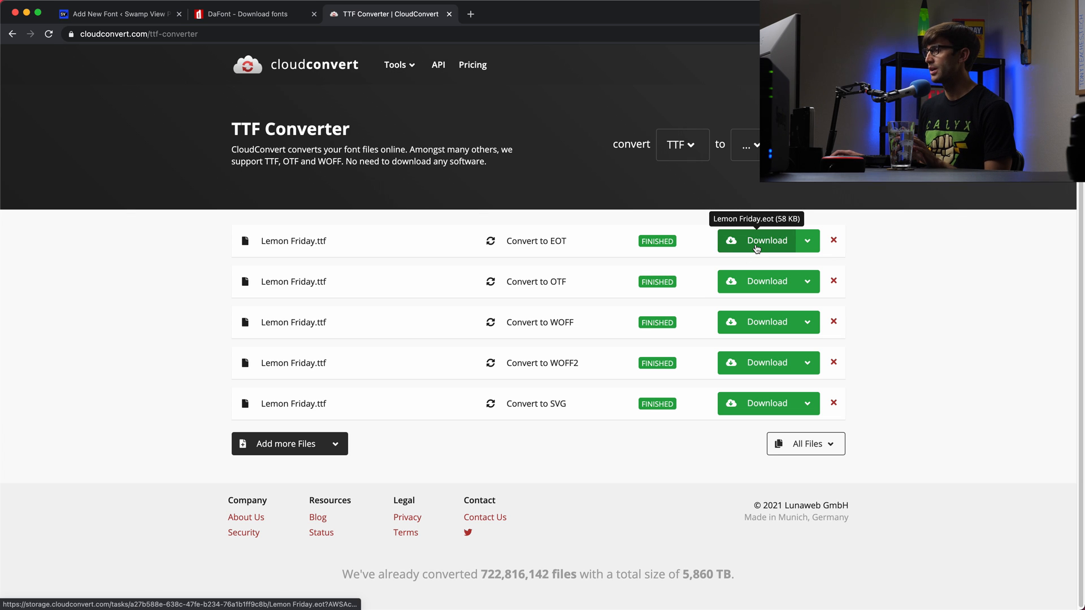
left_click(757, 239)
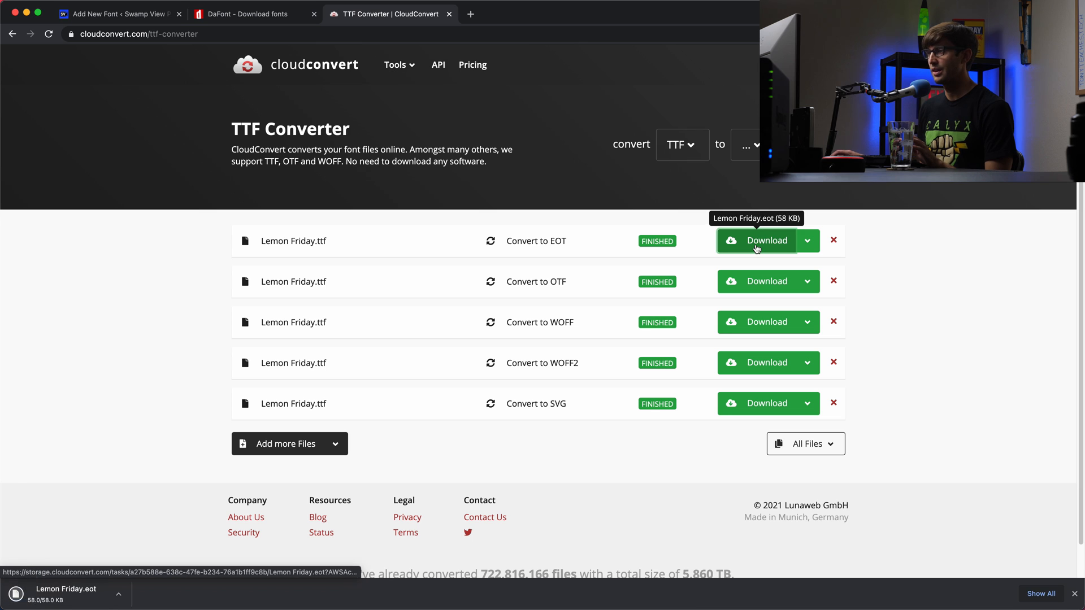
left_click(755, 281)
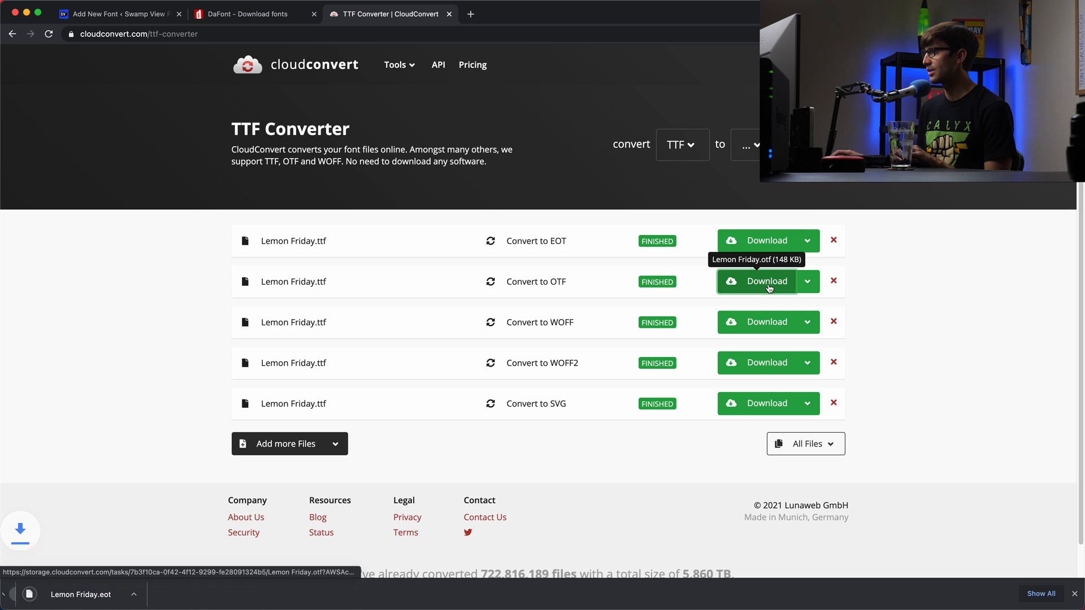
left_click(756, 281)
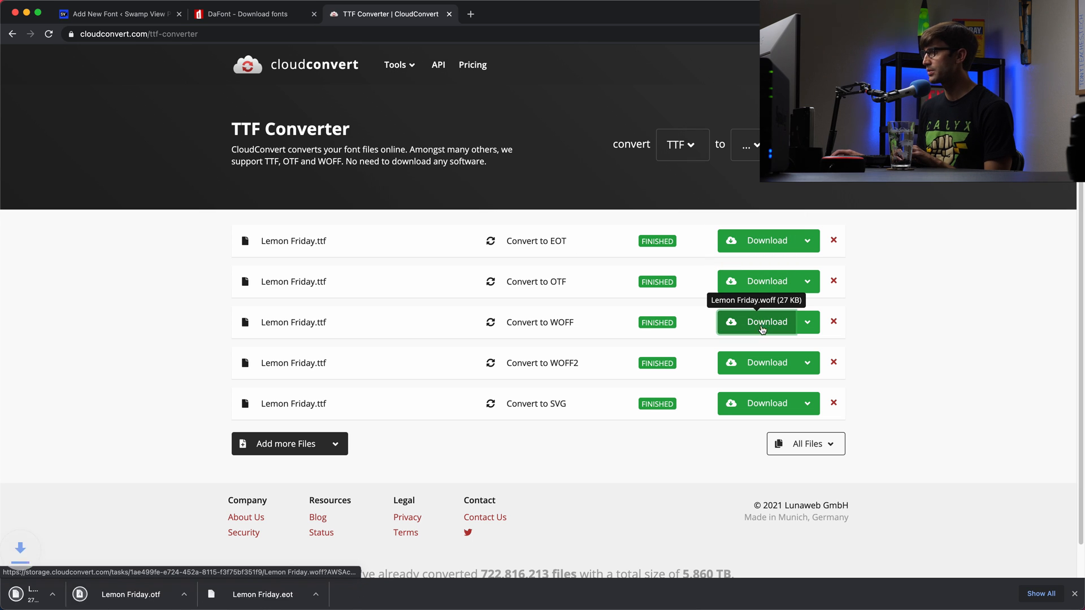
left_click(756, 322)
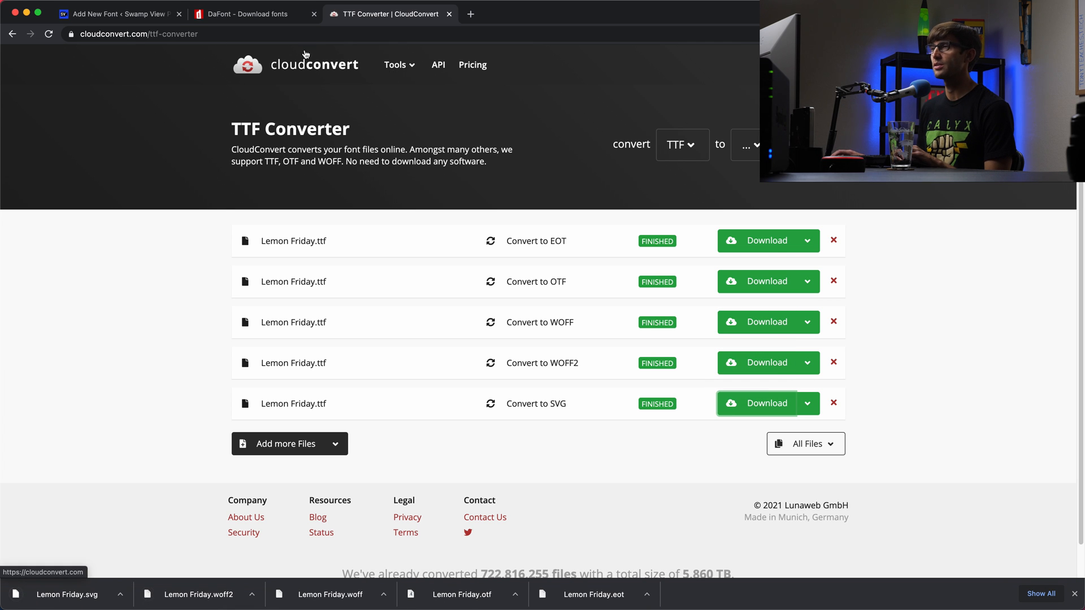
Back in Add New Font, upload and attach the Lemon Friday WOFF and WOFF2 files
left_click(117, 13)
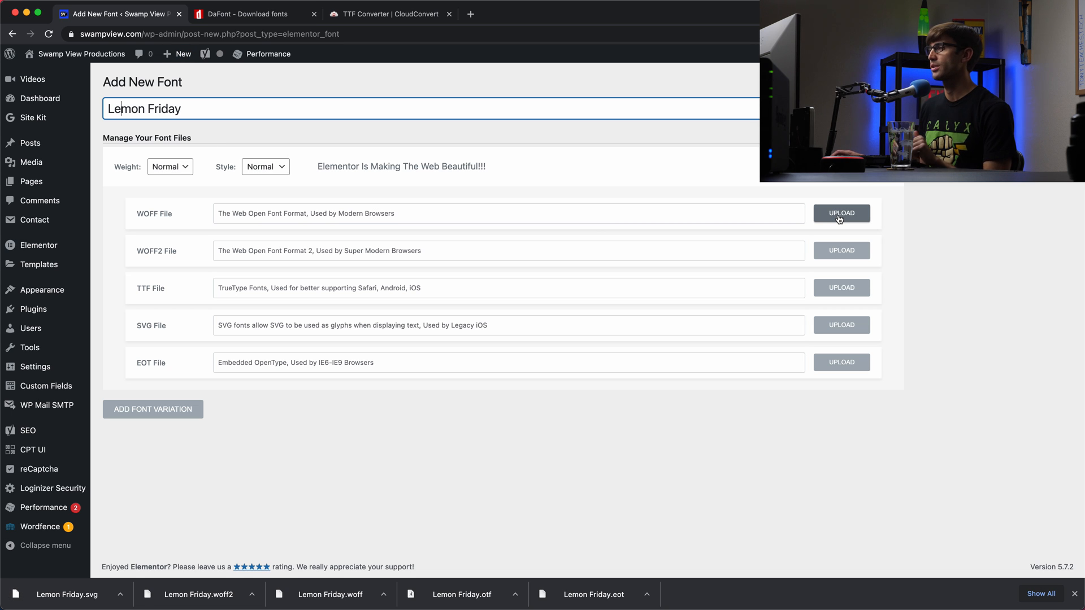
left_click(840, 213)
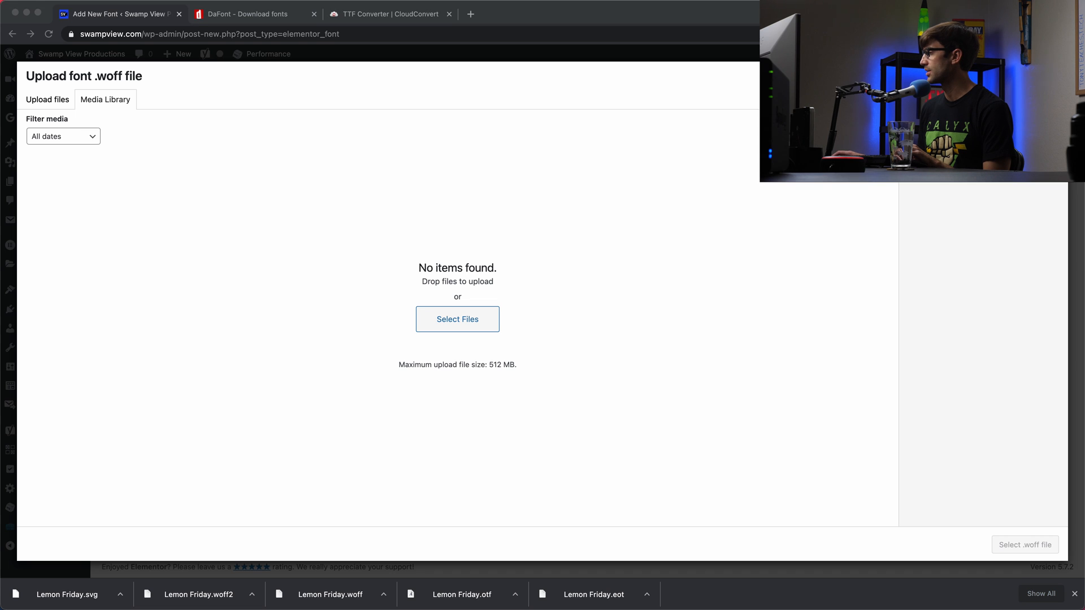
left_click(457, 319)
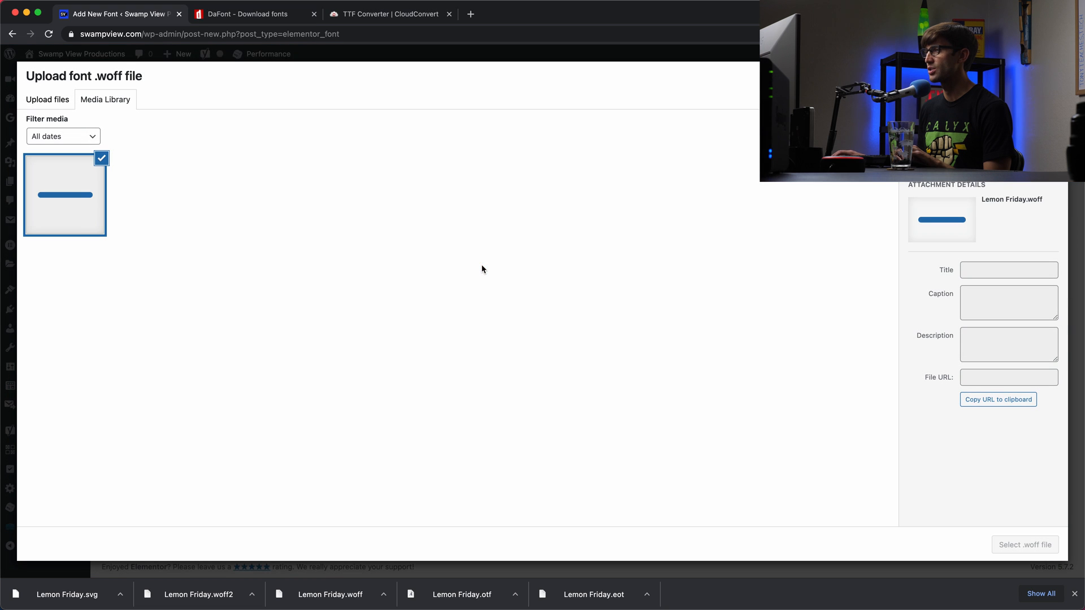
left_click(1024, 544)
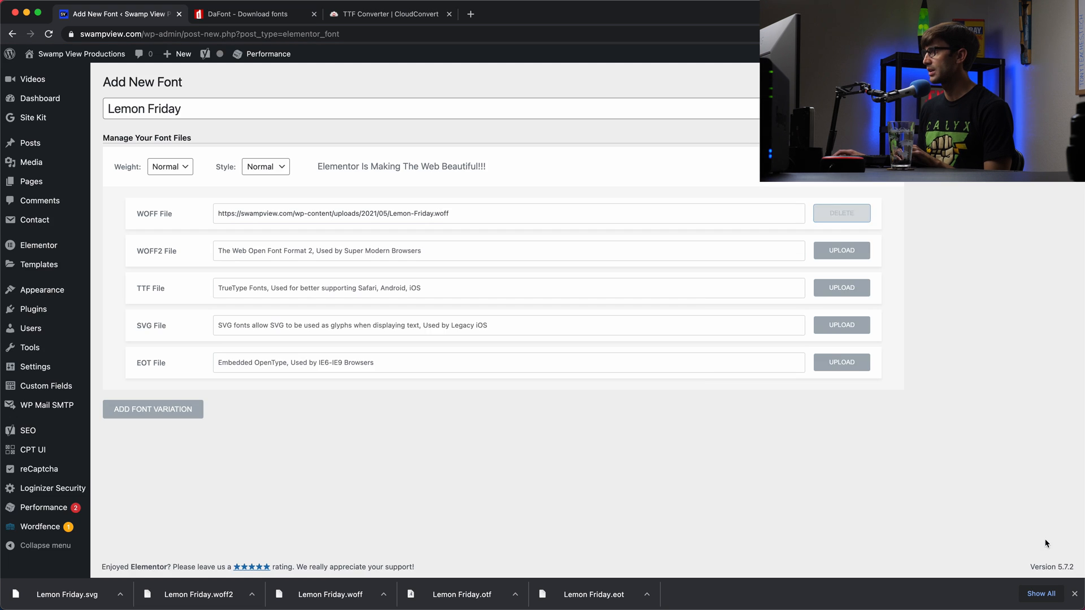
left_click(841, 250)
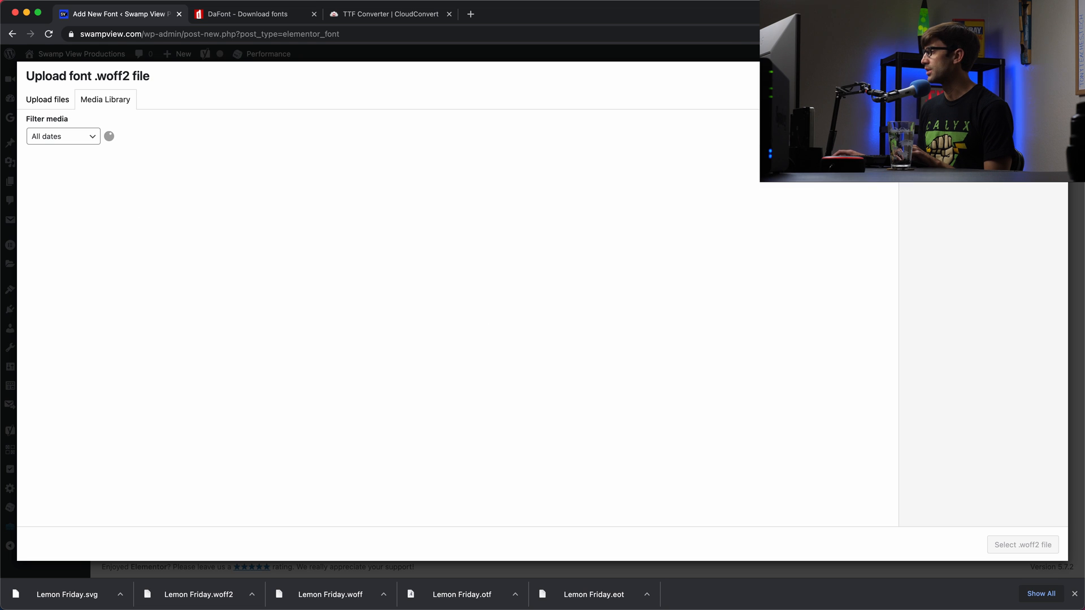
left_click(458, 319)
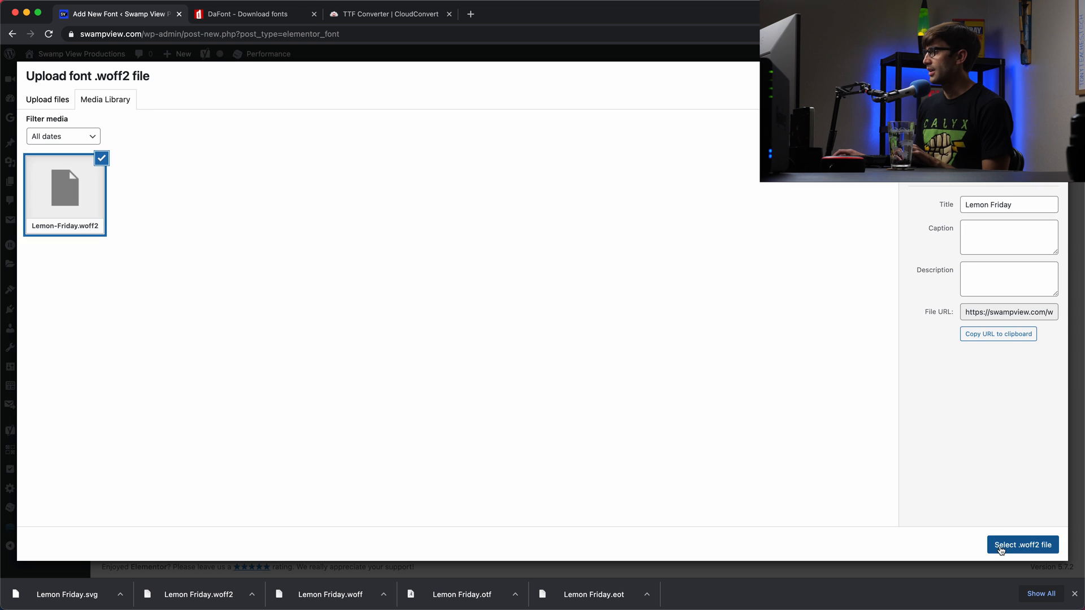
left_click(1022, 545)
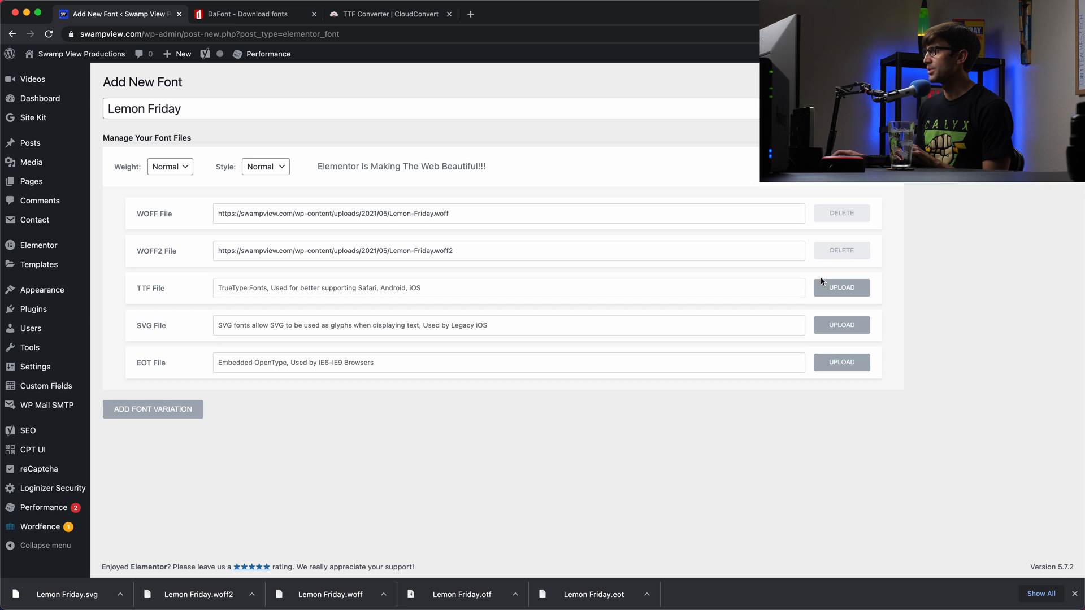
Upload and attach the Lemon Friday TTF and SVG files
left_click(840, 288)
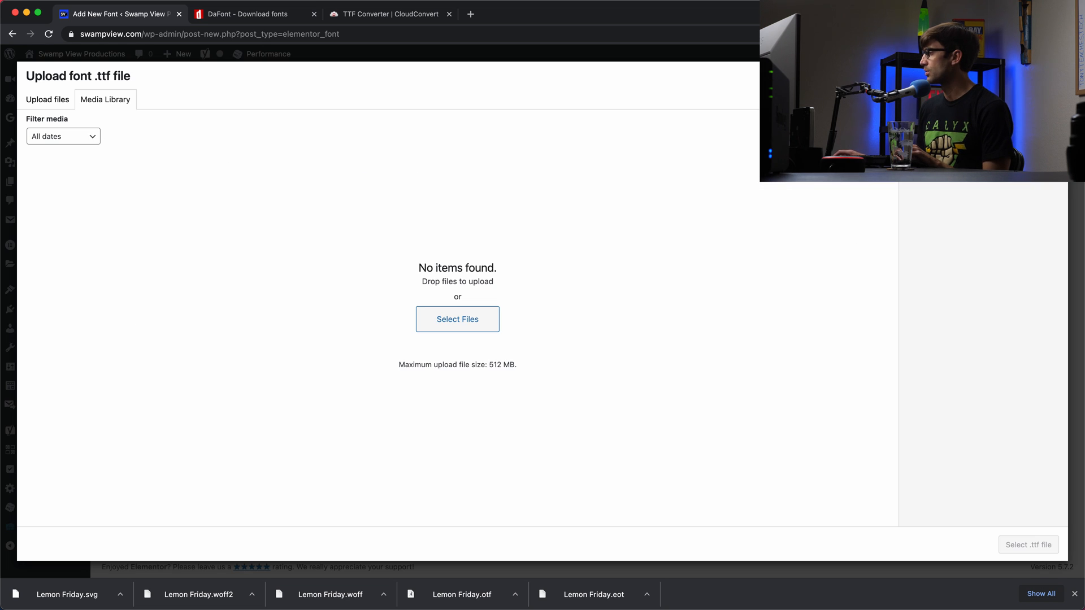
left_click(457, 319)
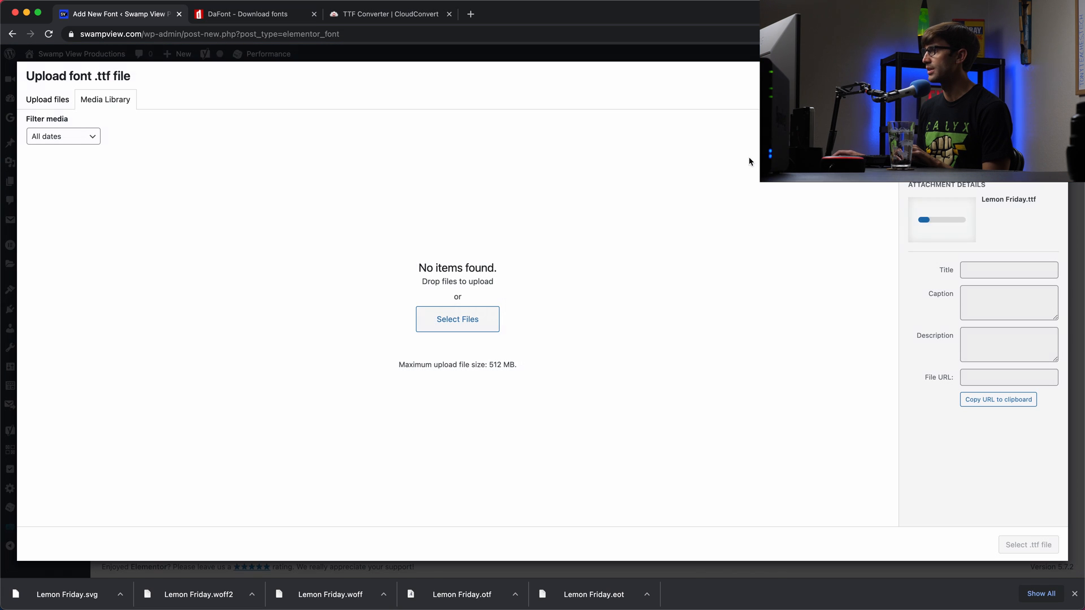
left_click(1027, 544)
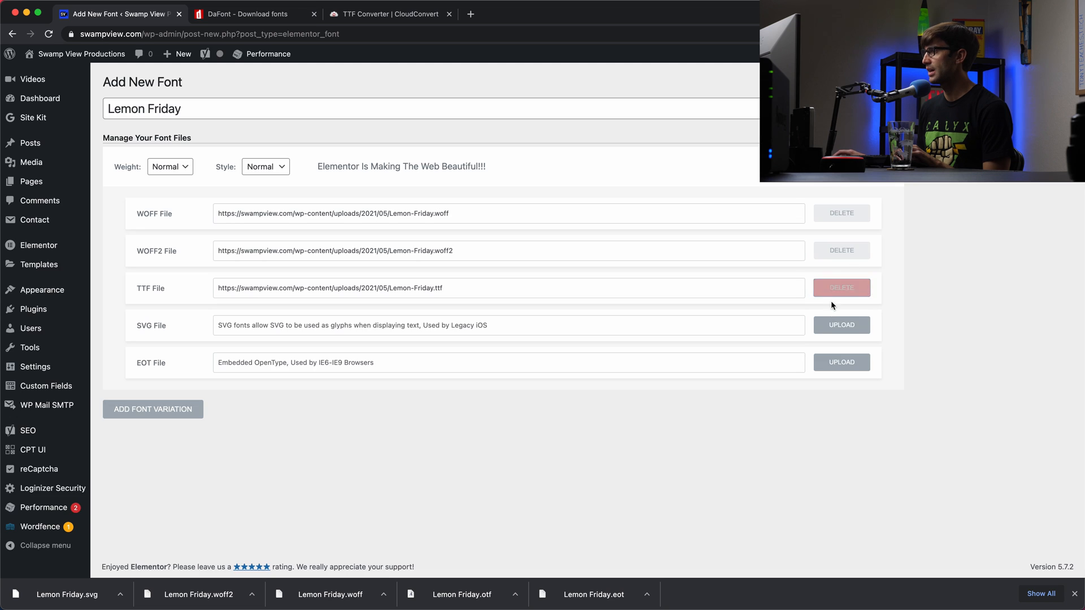
left_click(840, 326)
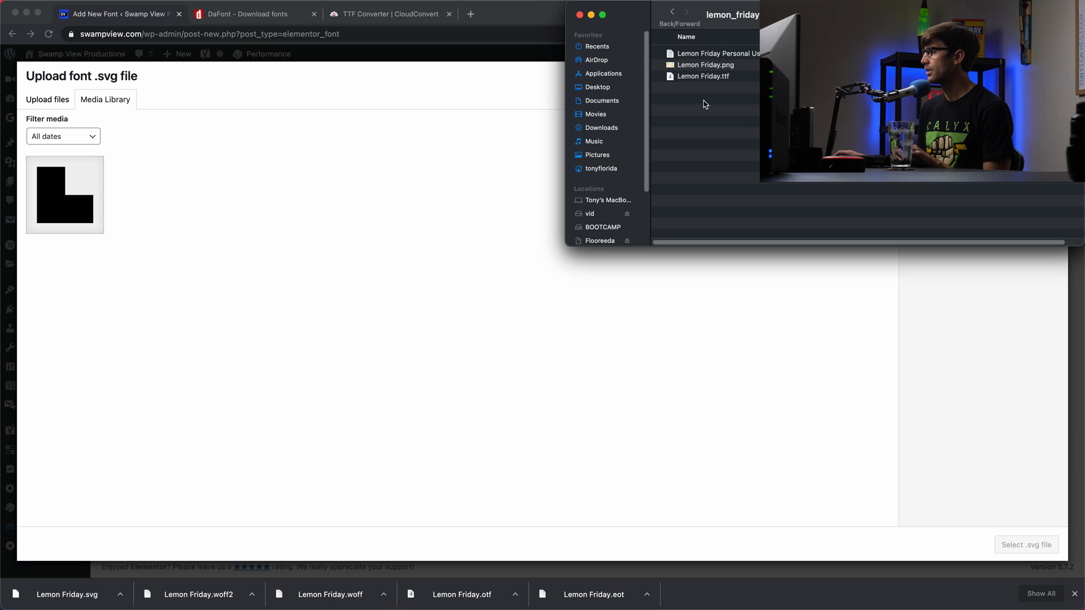
left_click(601, 127)
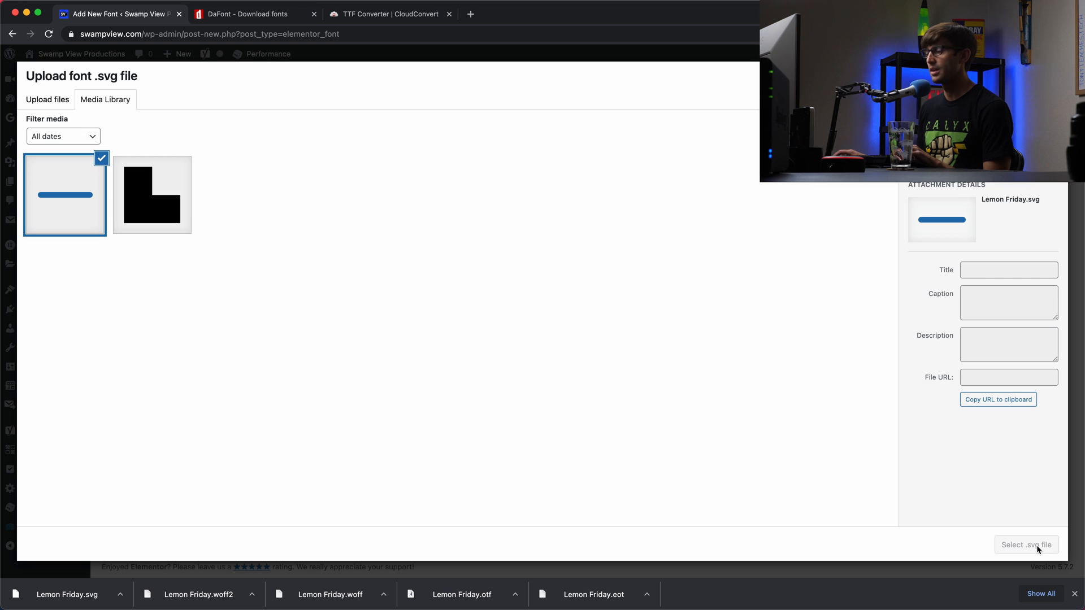
left_click(1026, 545)
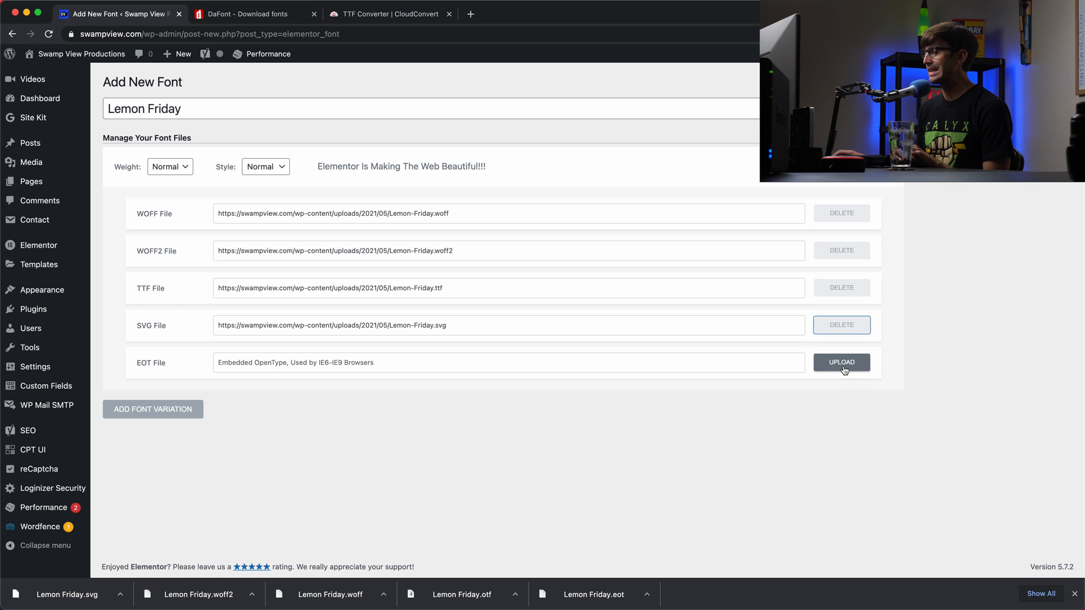
Upload and attach the Lemon Friday EOT file
left_click(840, 361)
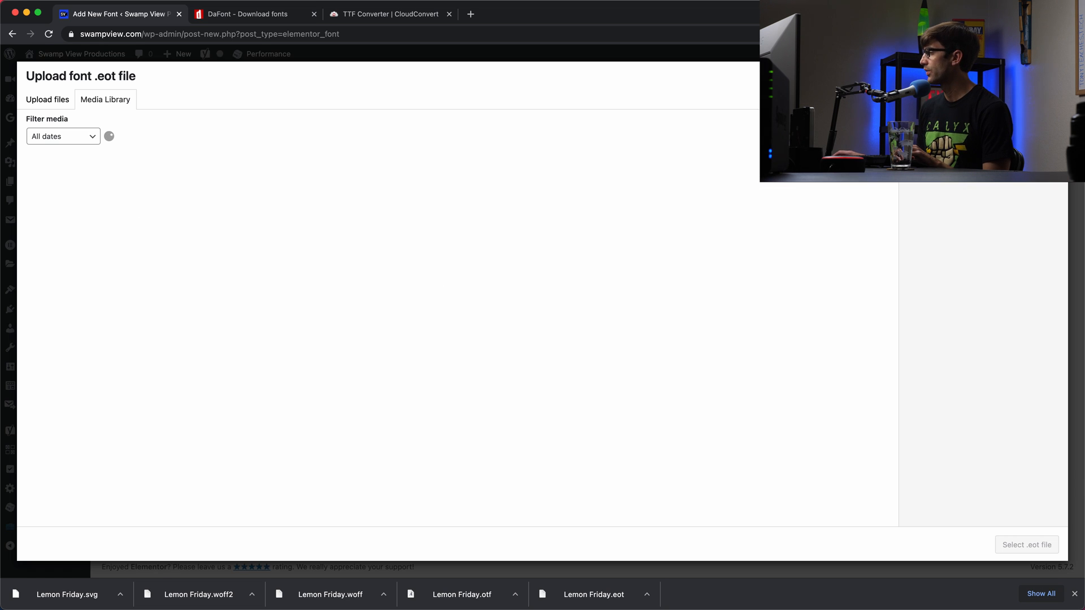
left_click(457, 319)
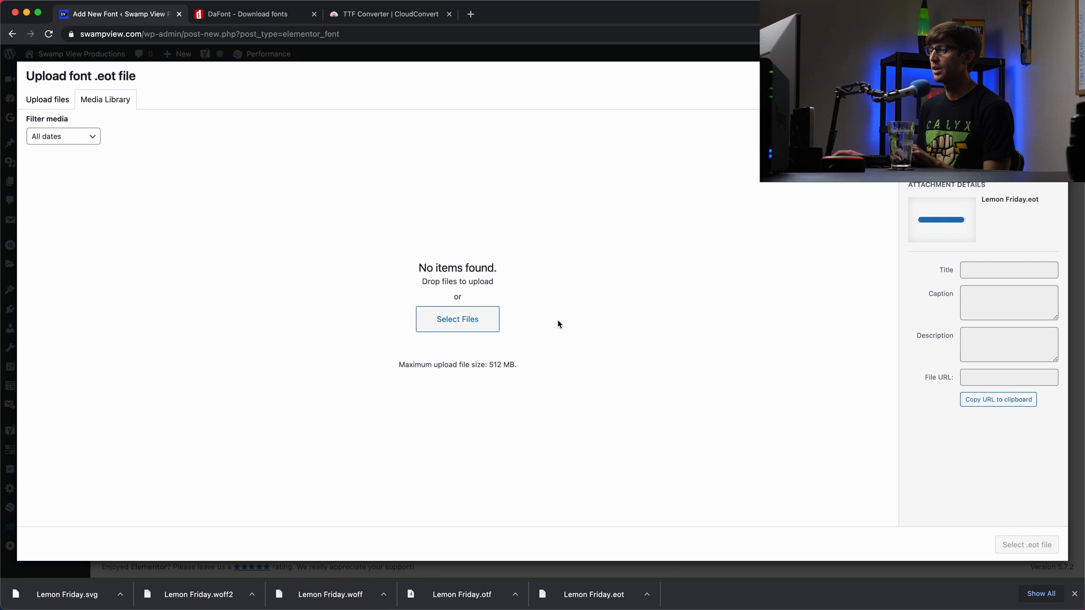
left_click(1027, 545)
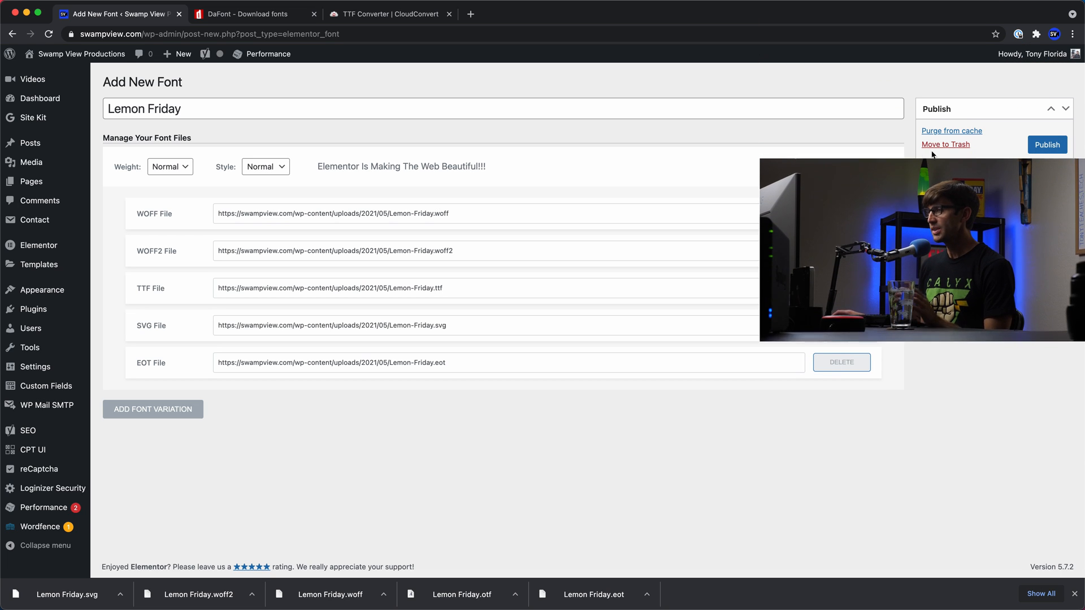
Publish the Lemon Friday custom font and get the Font saved notice
left_click(1046, 145)
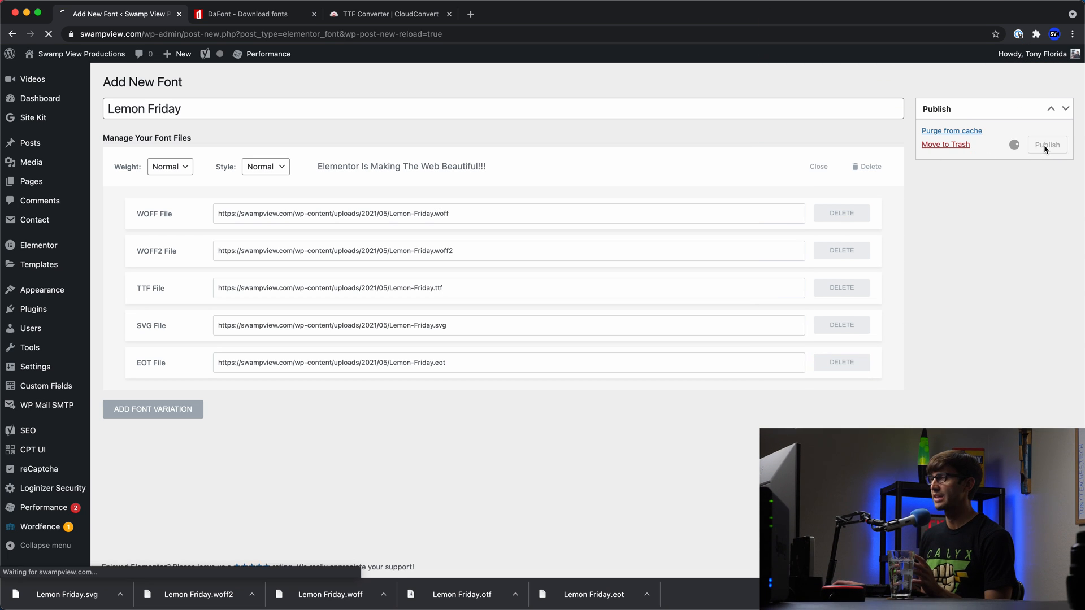
left_click(1045, 145)
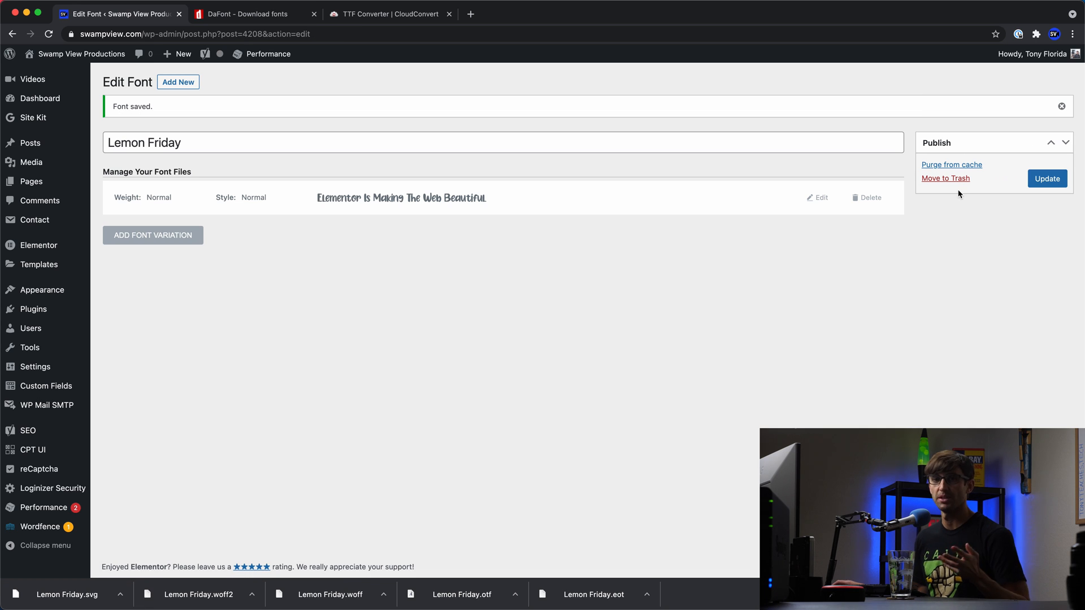
mouse_move(429, 240)
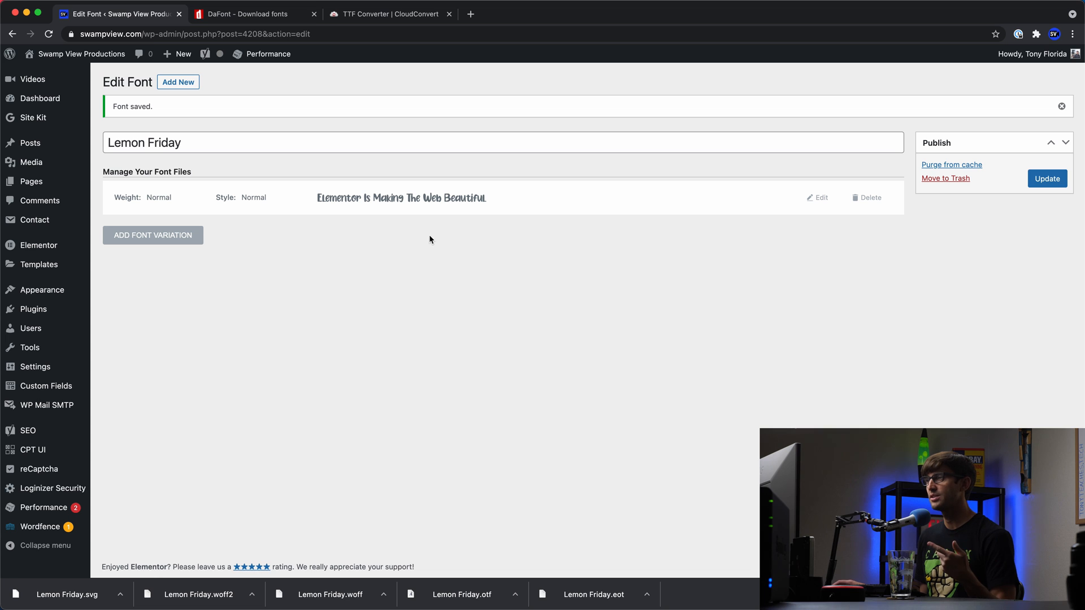
From All Pages, open Swamp View Productions — Front Page in the Elementor editor
left_click(248, 14)
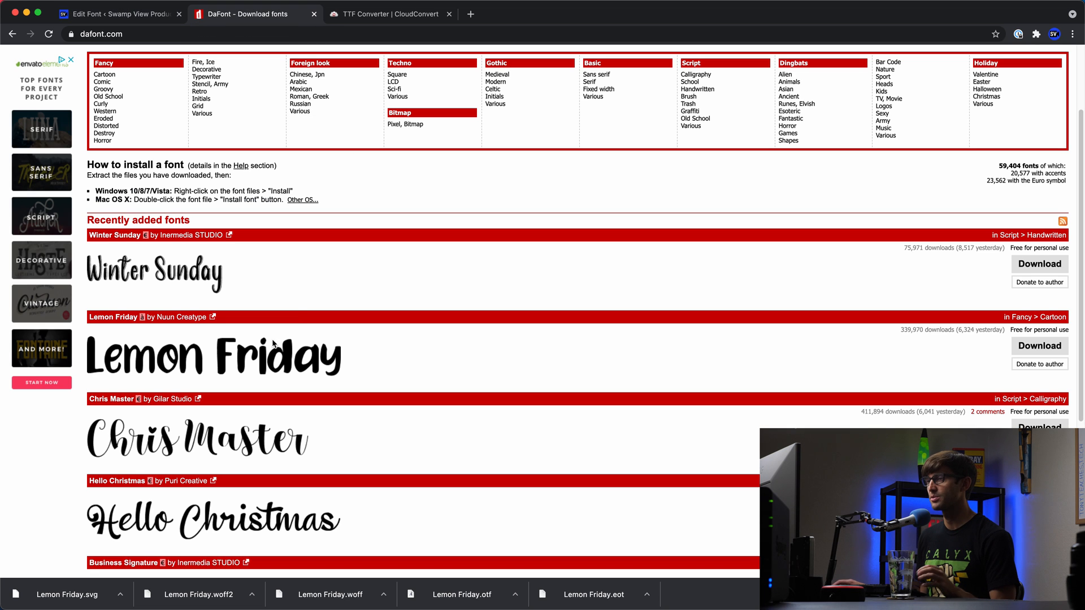
mouse_move(114, 14)
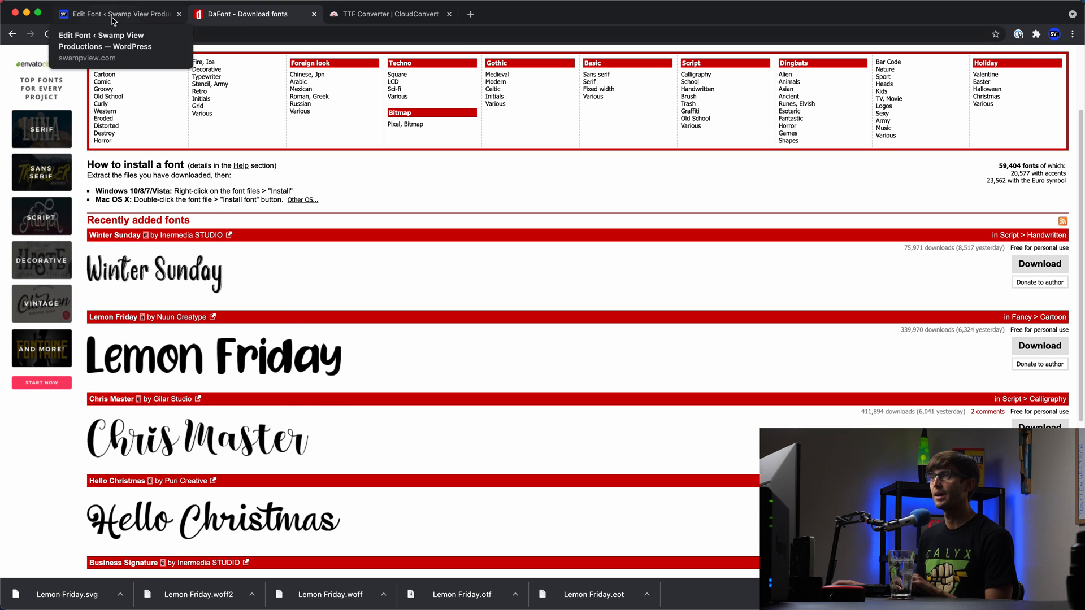
left_click(118, 14)
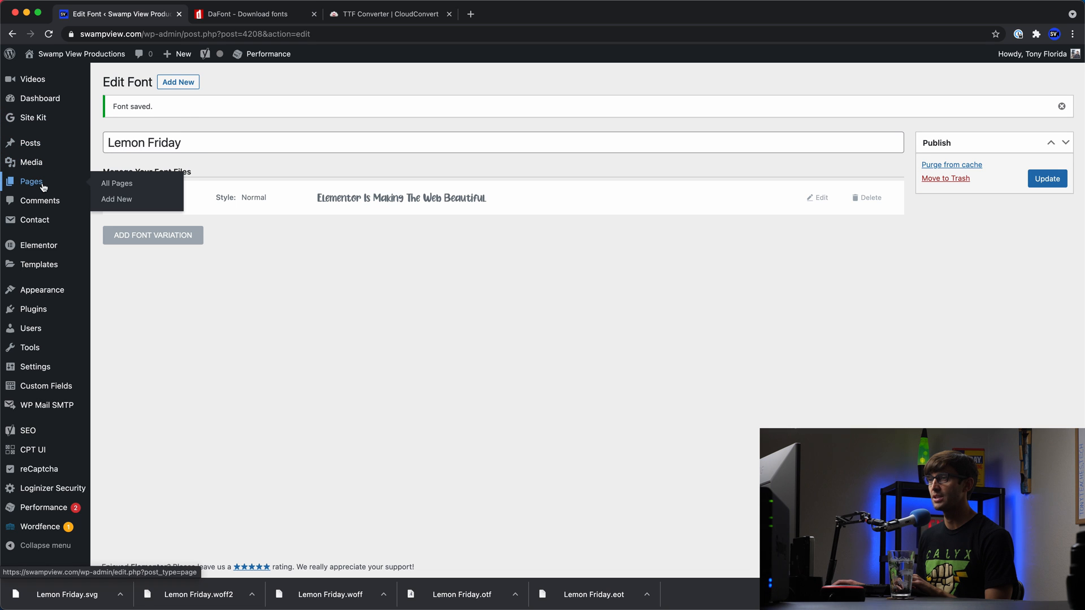
left_click(117, 183)
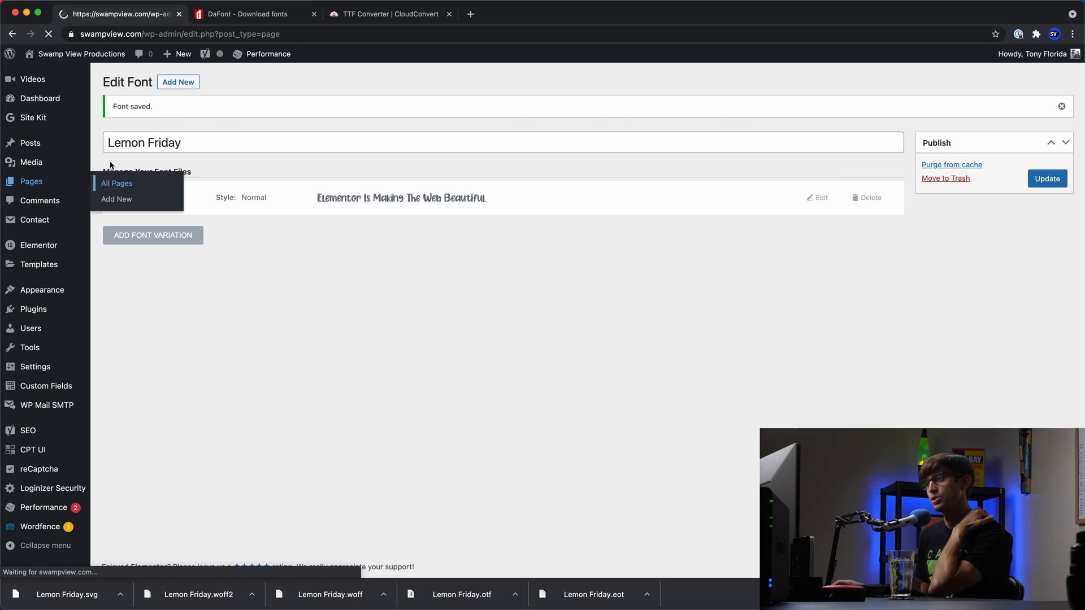
left_click(117, 183)
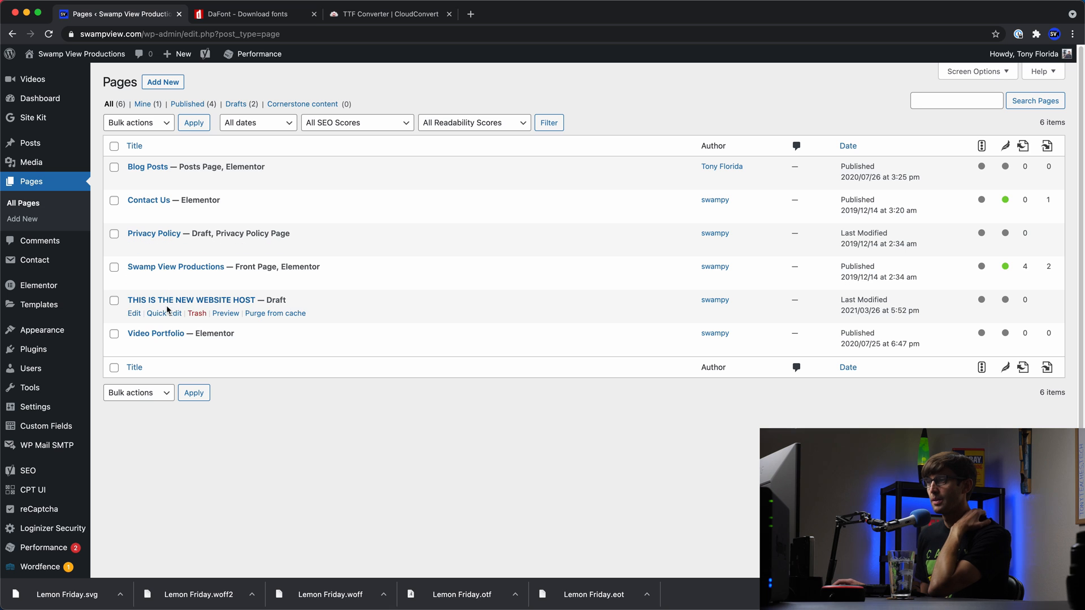
mouse_move(175, 267)
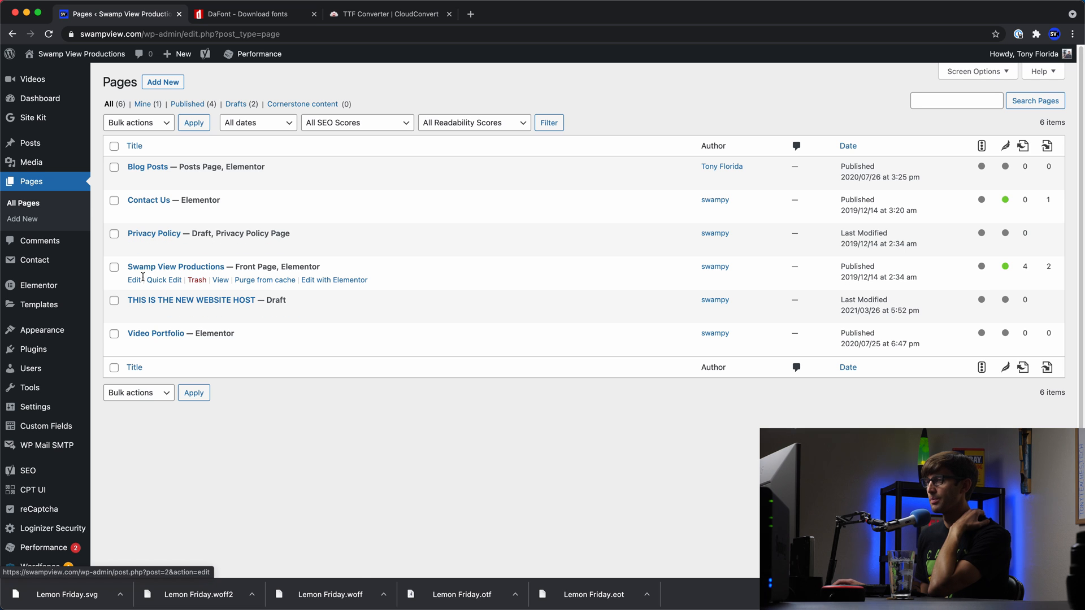
left_click(133, 279)
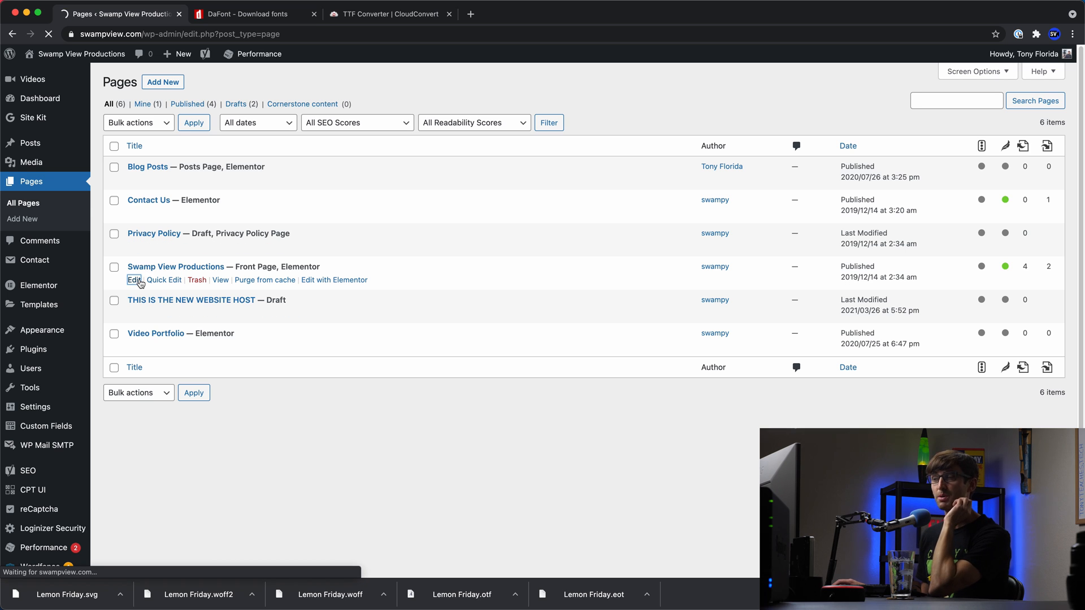
left_click(134, 279)
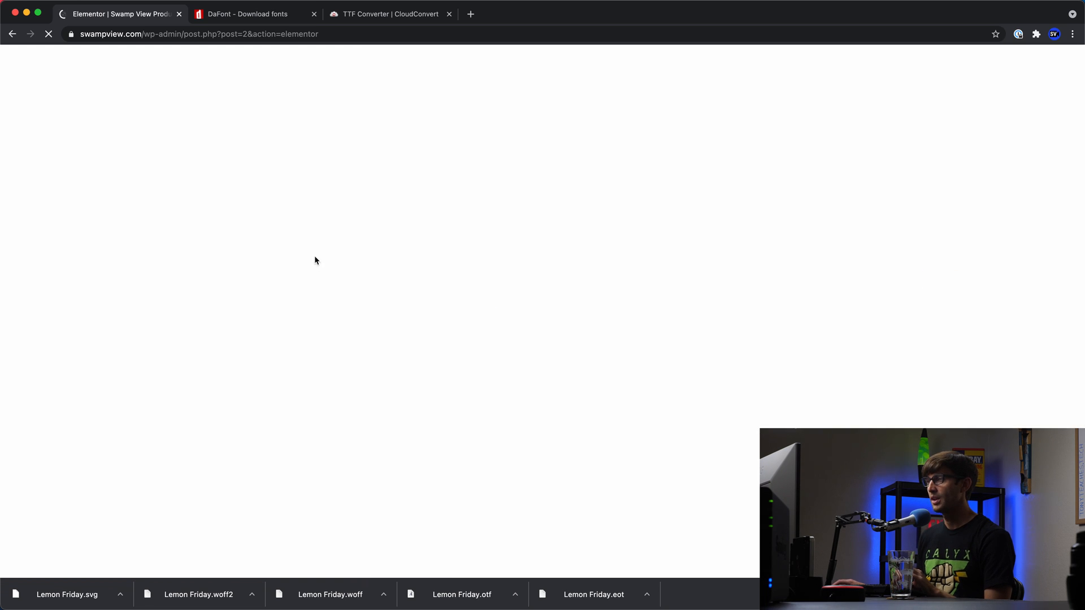
Select the Swamp View Productions heading widget so its Edit Heading settings appear
left_click(253, 14)
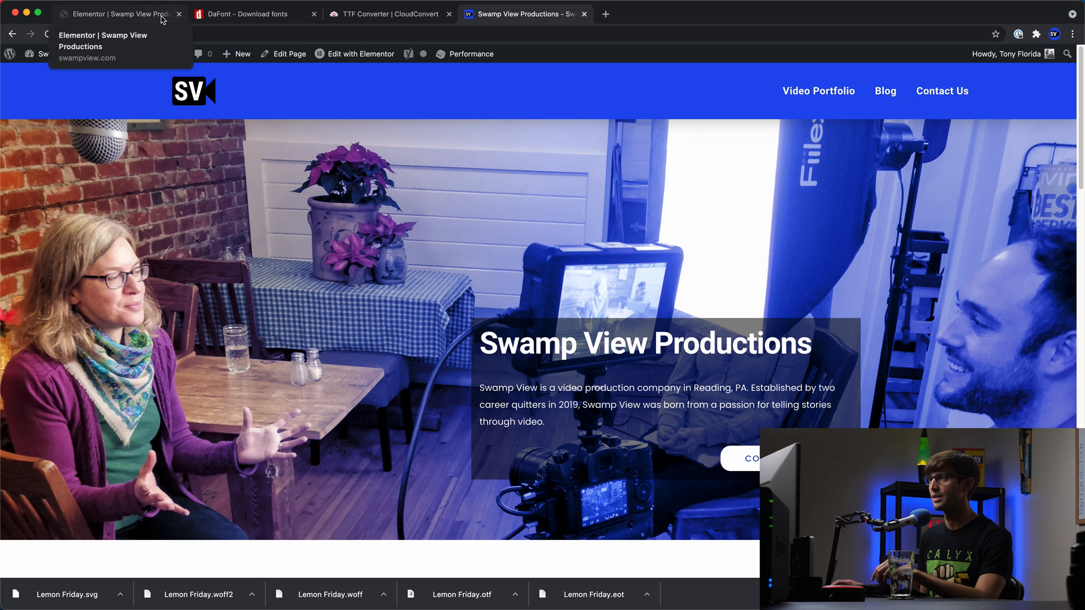
left_click(361, 55)
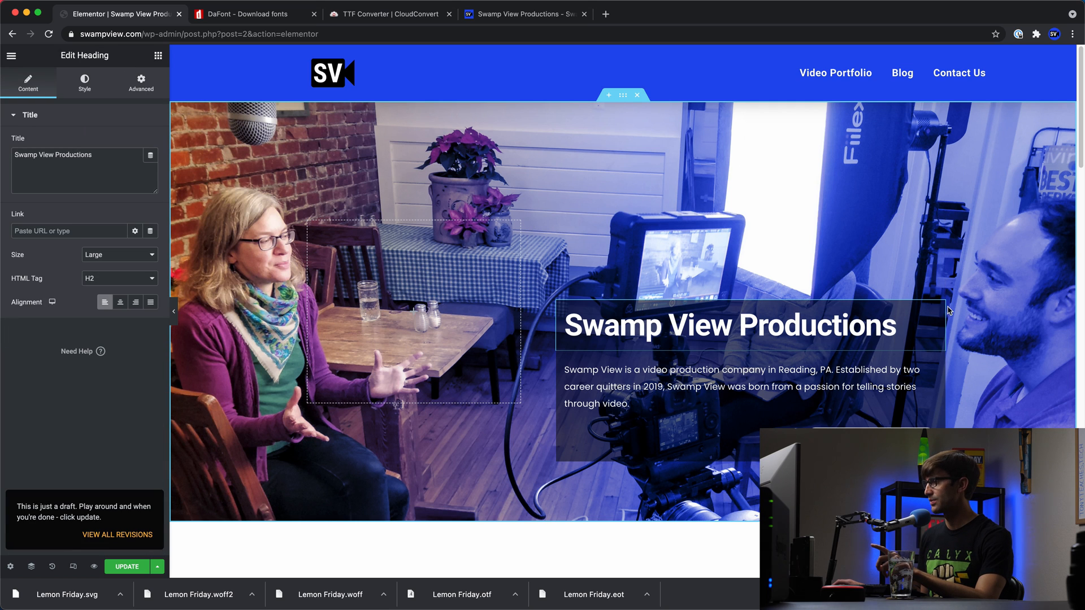
mouse_move(939, 312)
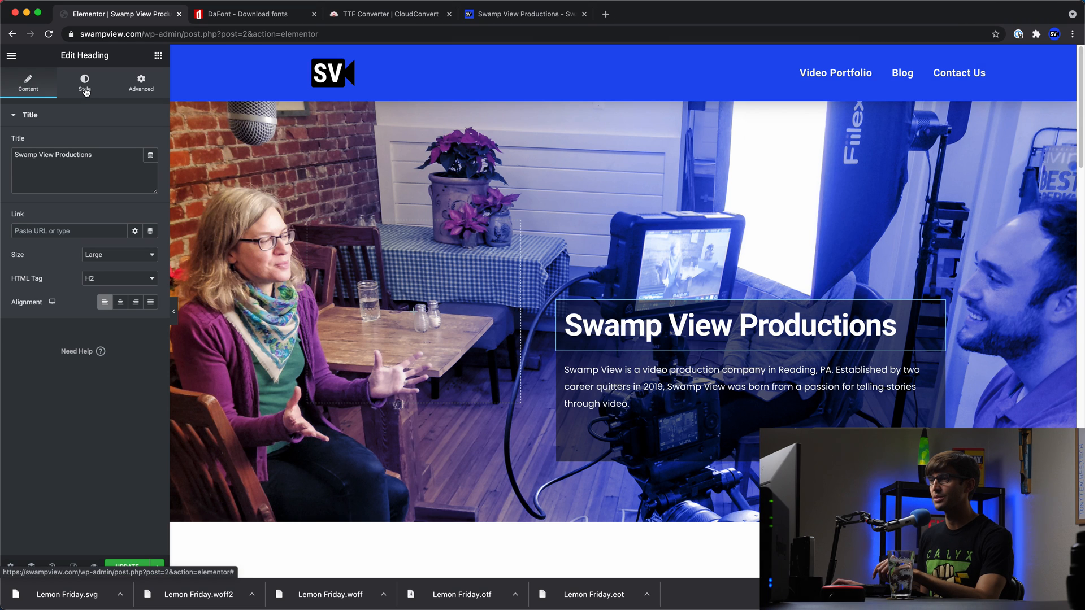
Set the heading's Typography family to Lemon Friday, found by searching 'lem' under Custom Fonts
left_click(84, 83)
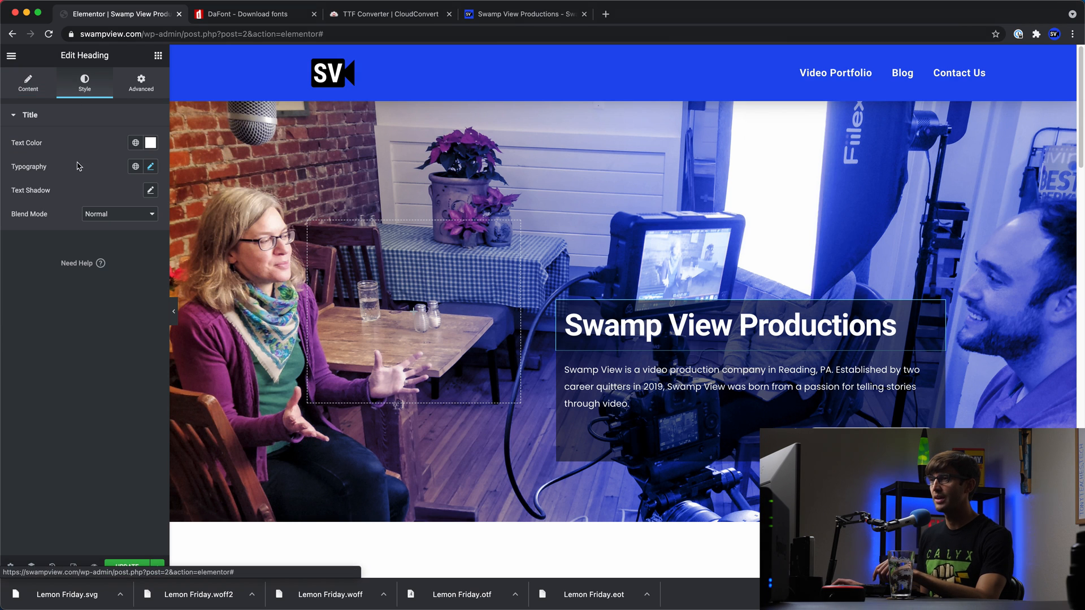
left_click(149, 167)
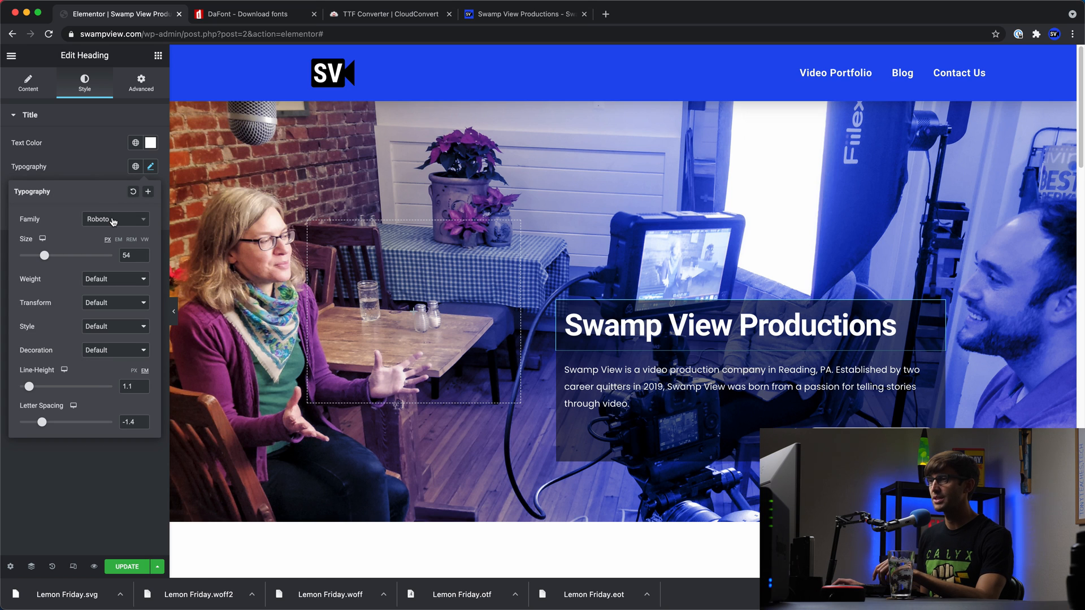
left_click(114, 218)
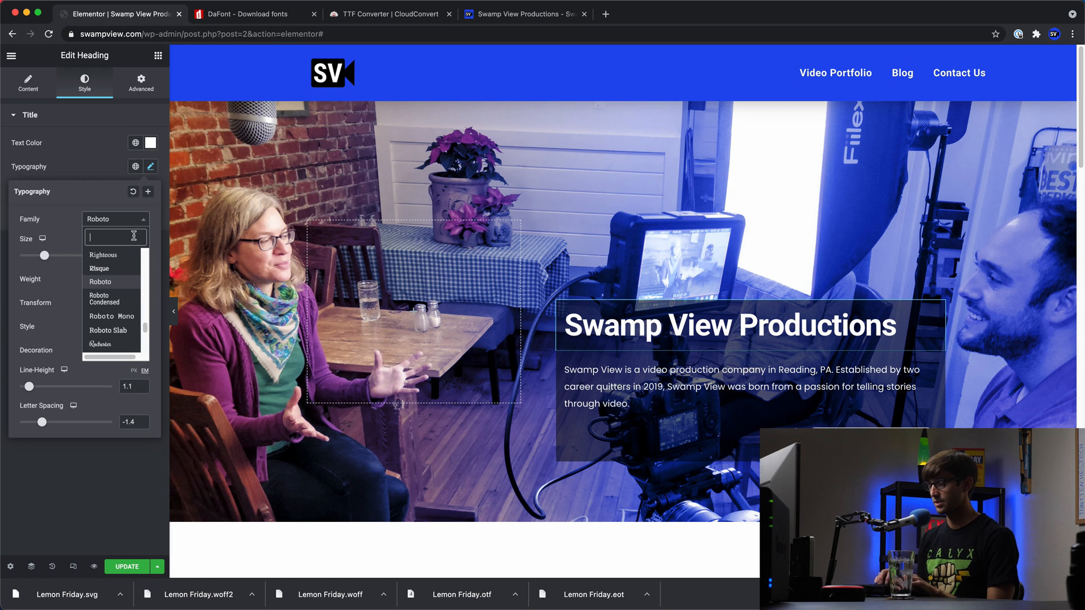
type("lem")
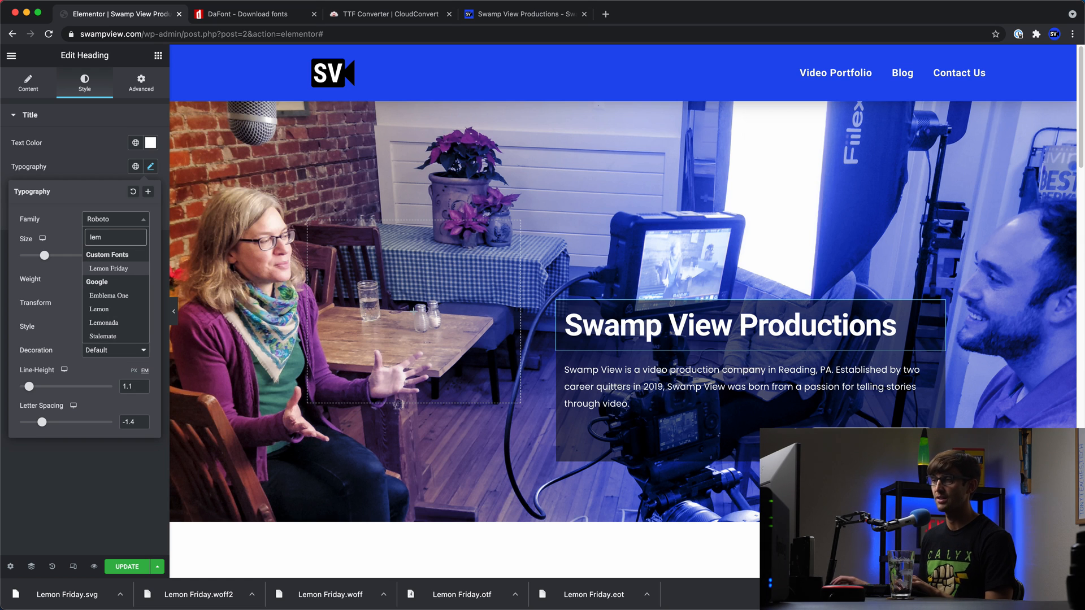
left_click(109, 269)
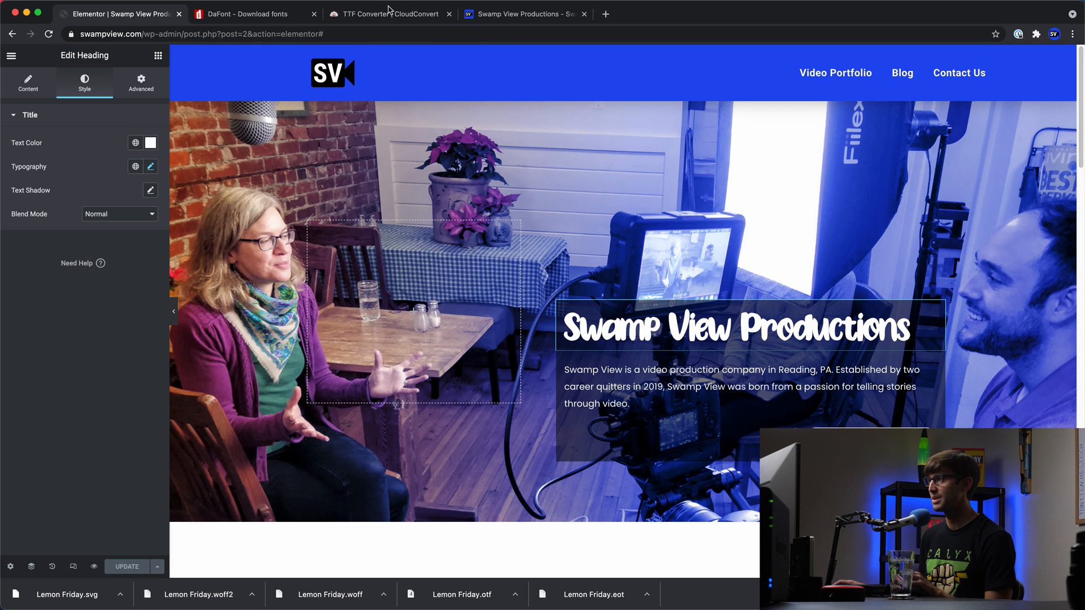
left_click(522, 13)
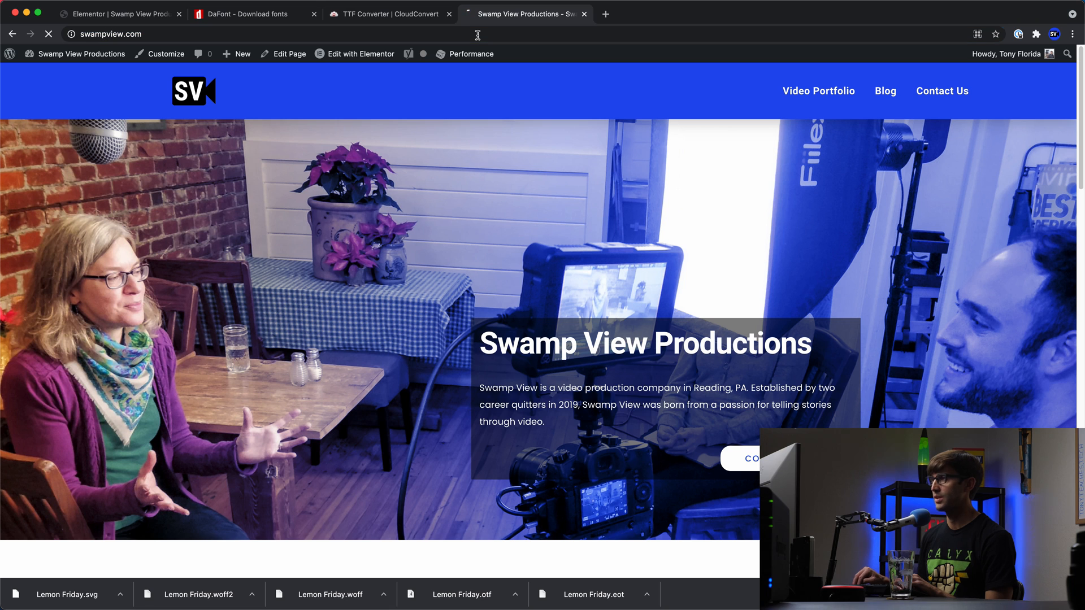
left_click(49, 33)
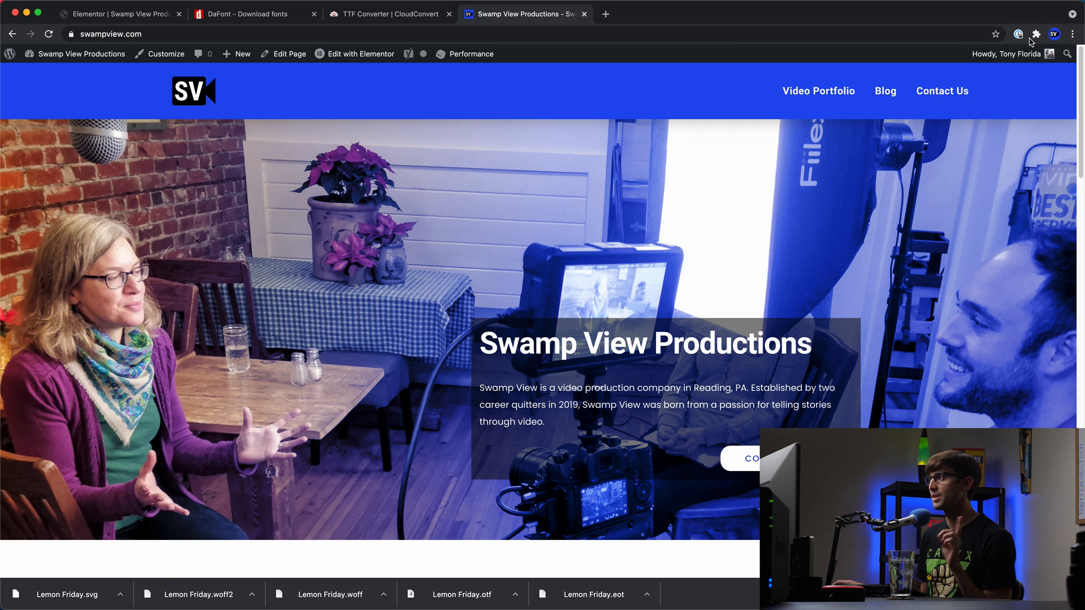
left_click(1053, 32)
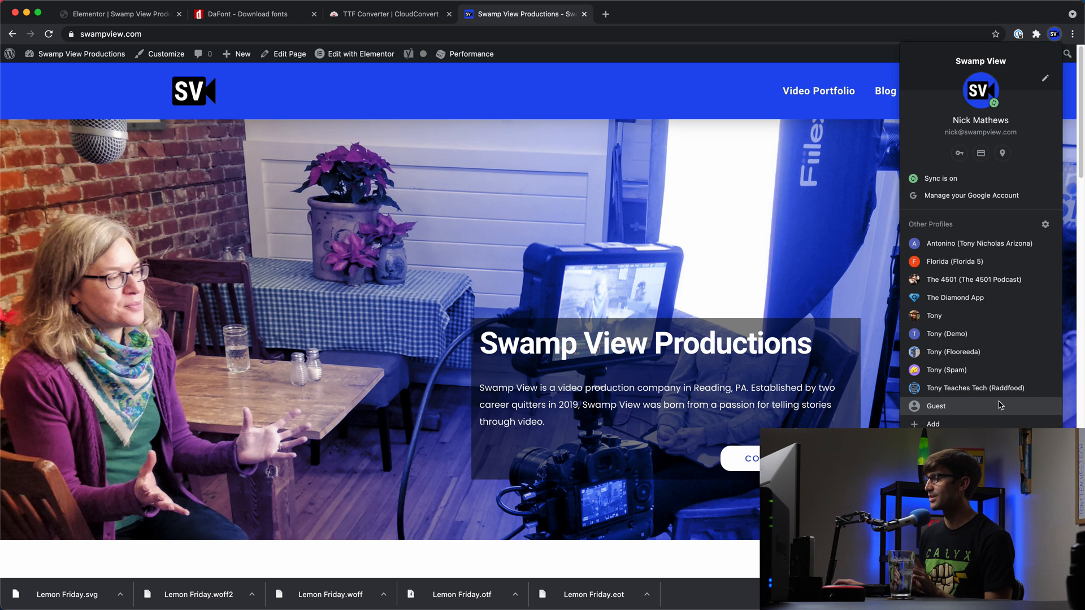
Start a Chrome Guest window and load swampview.com in it
left_click(936, 405)
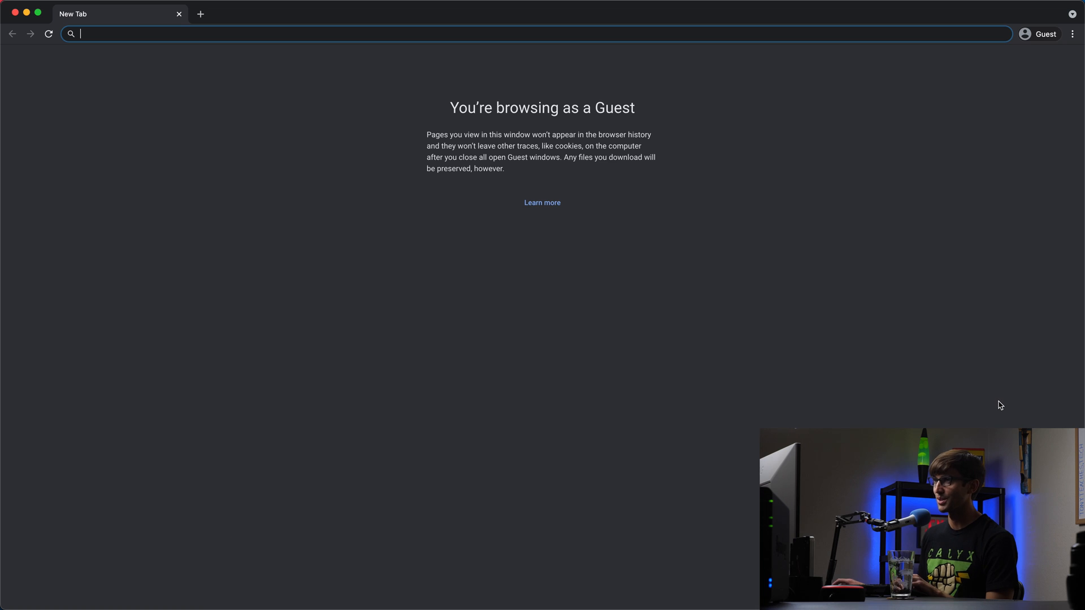
type("swm")
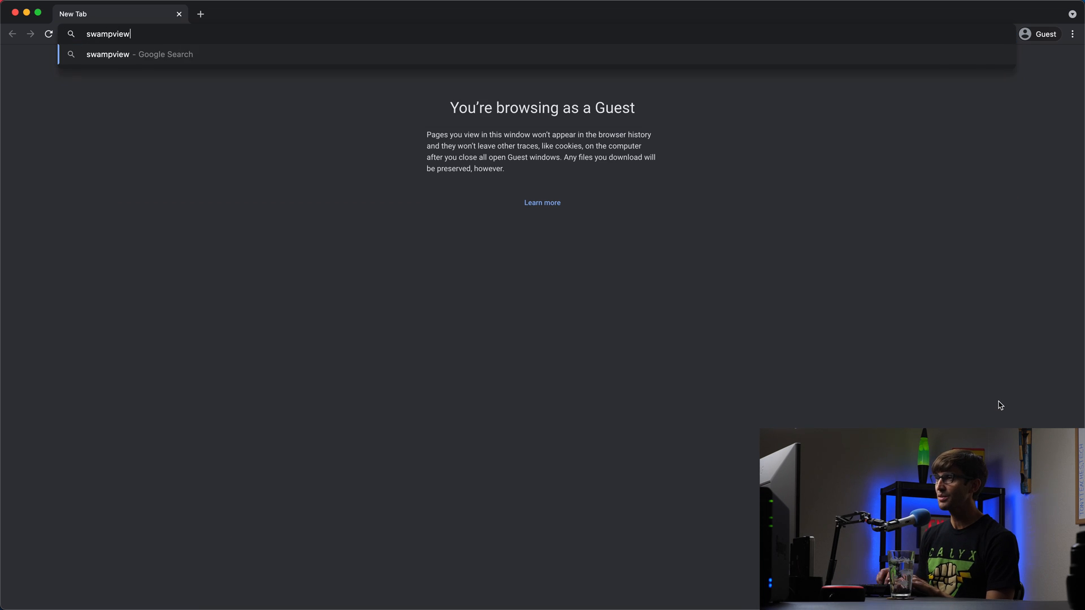
key("Return")
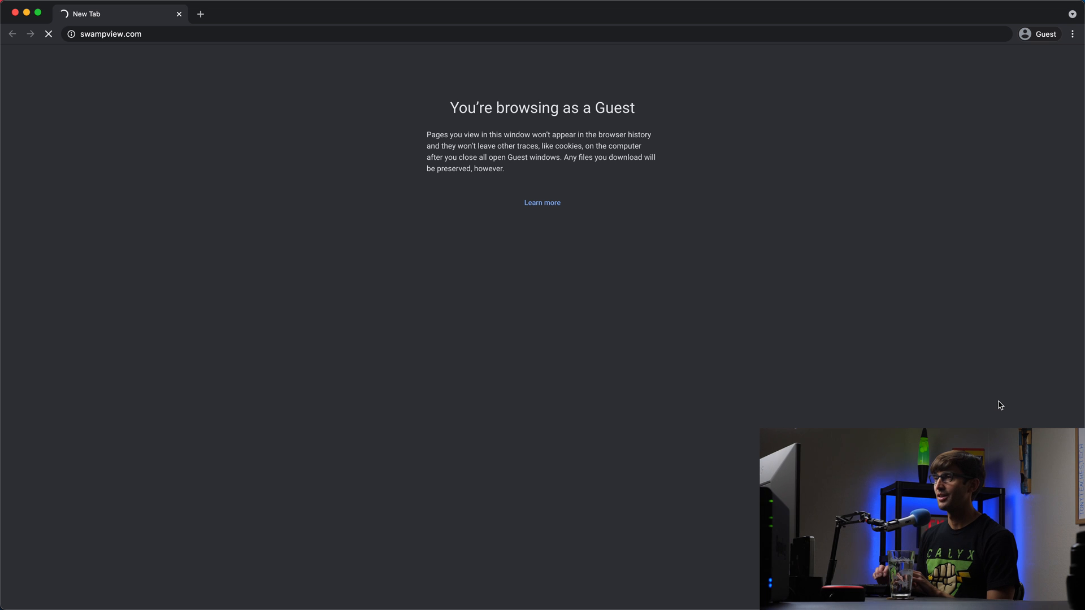